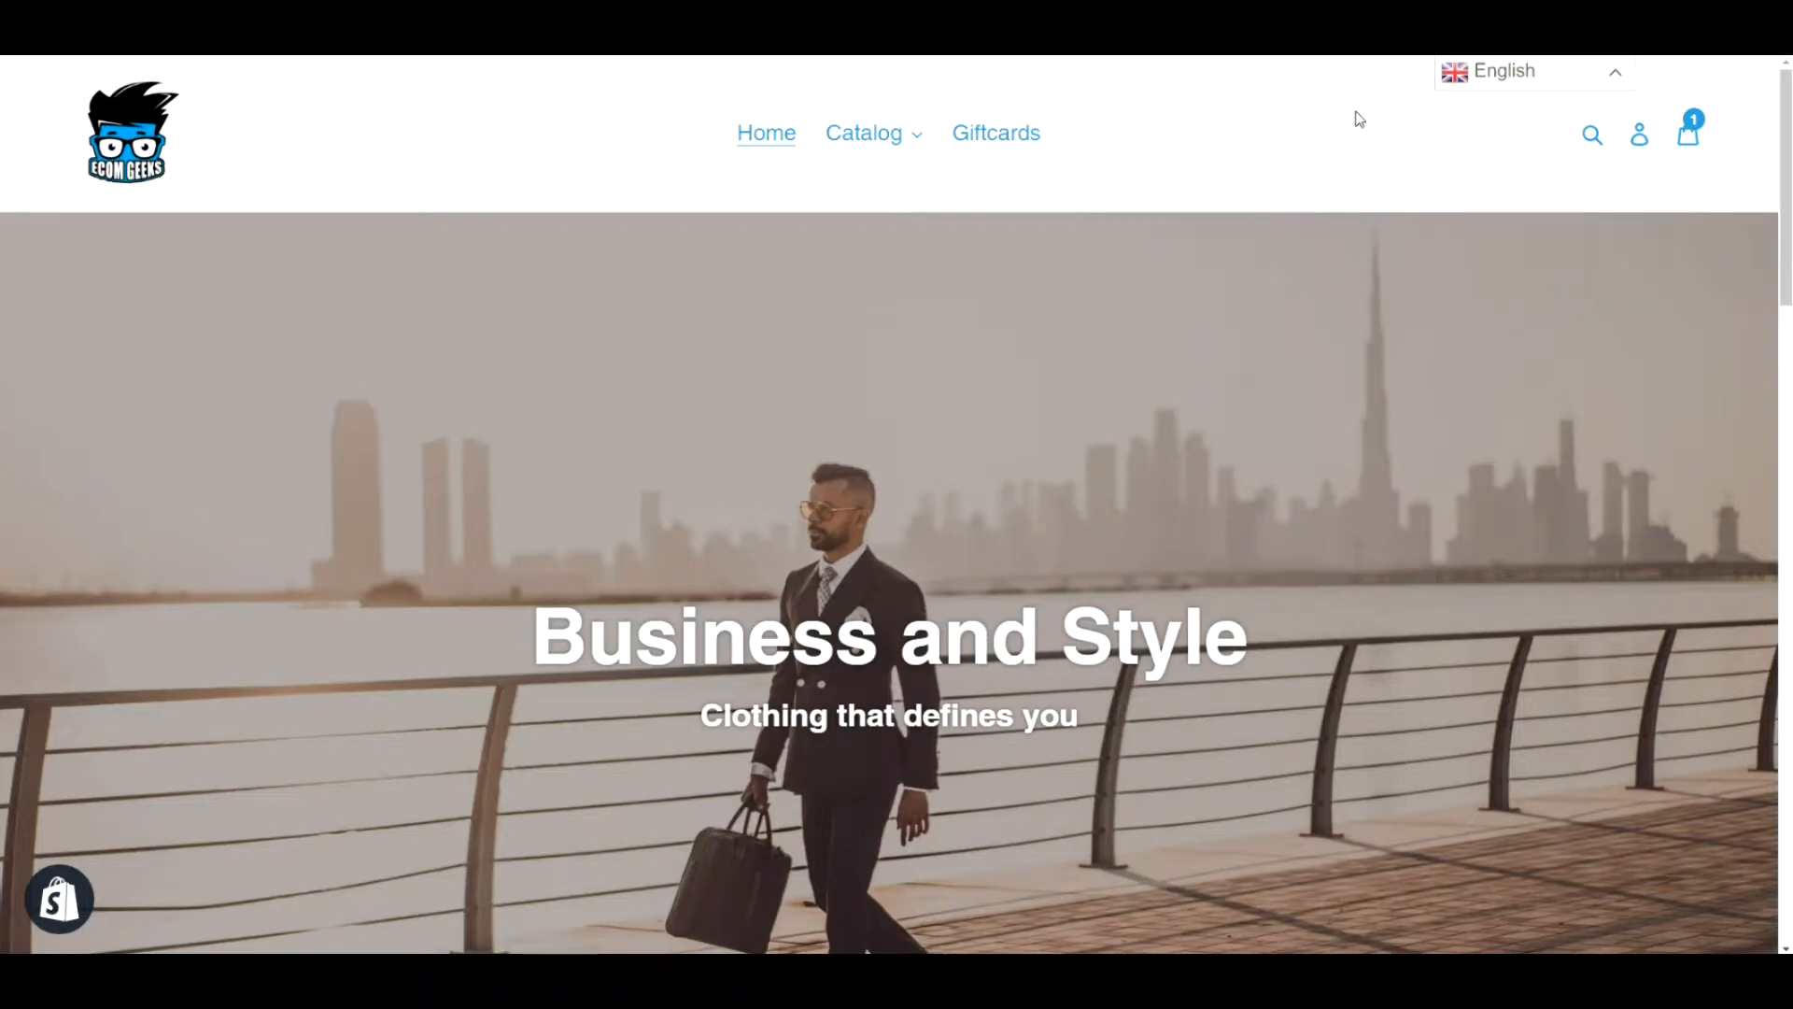
- Switch the storefront language to French, then to German, viewing the translated home page
click(1533, 71)
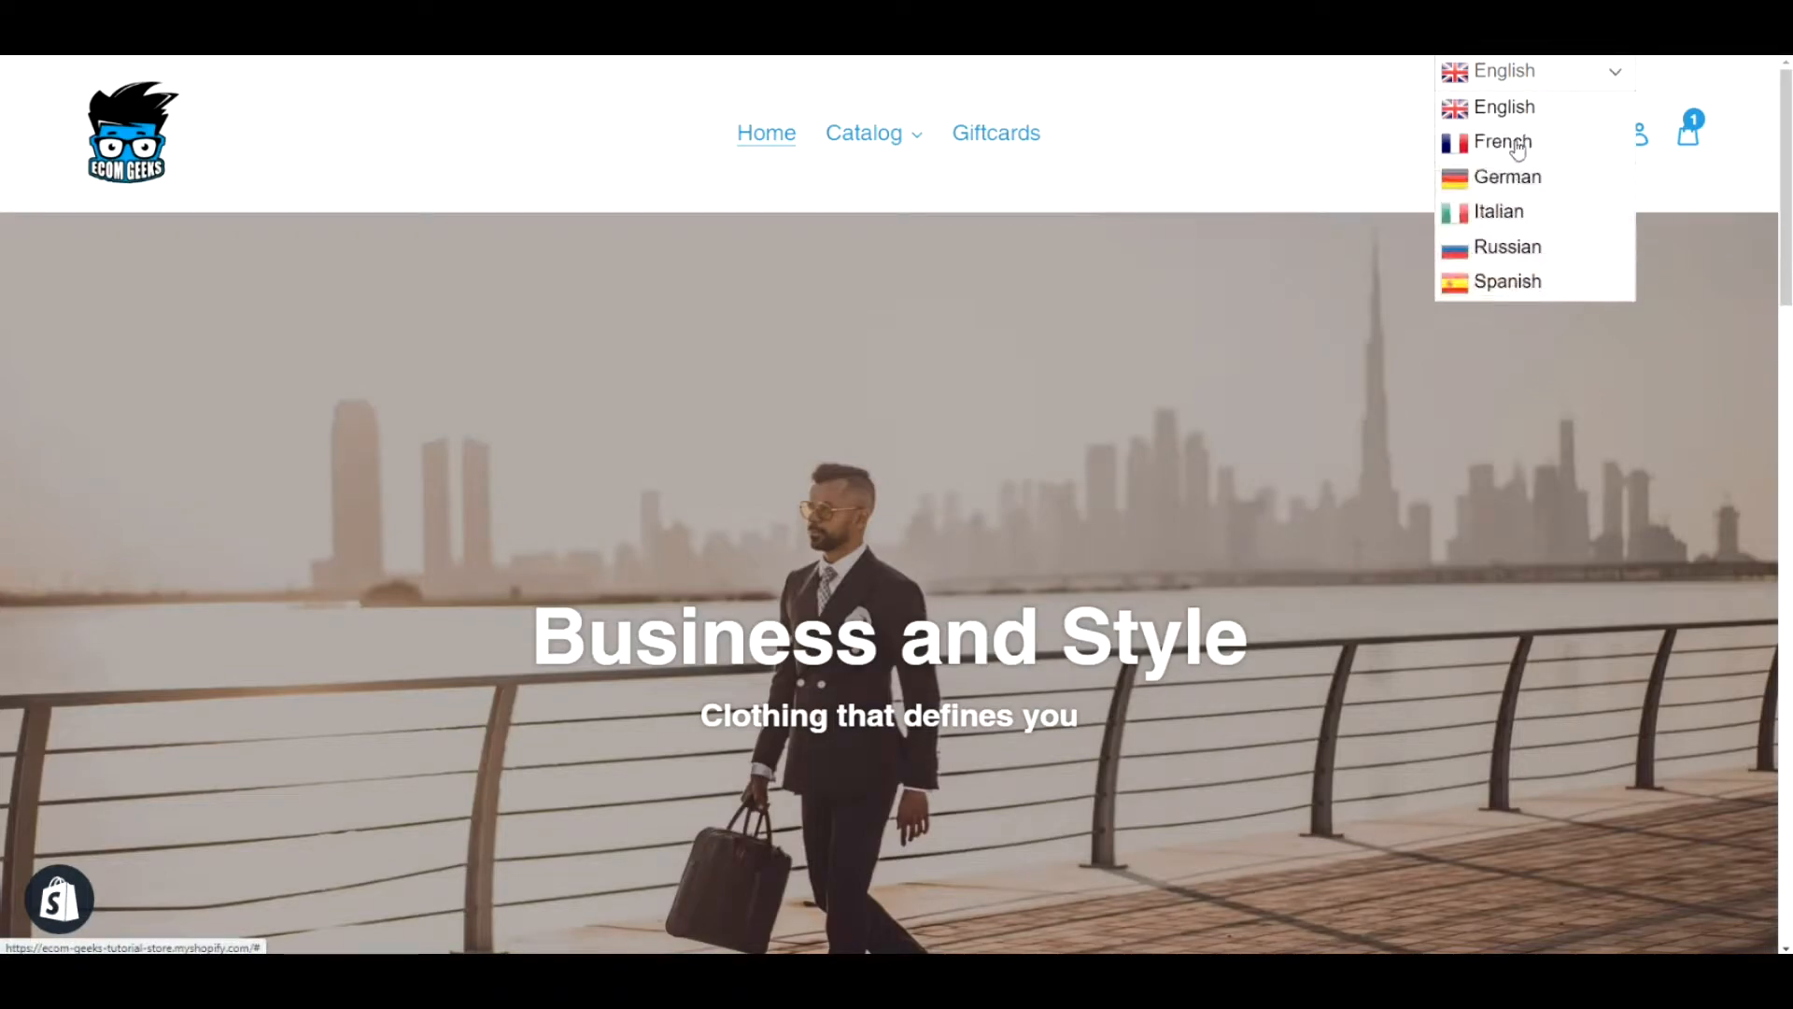
click(1503, 141)
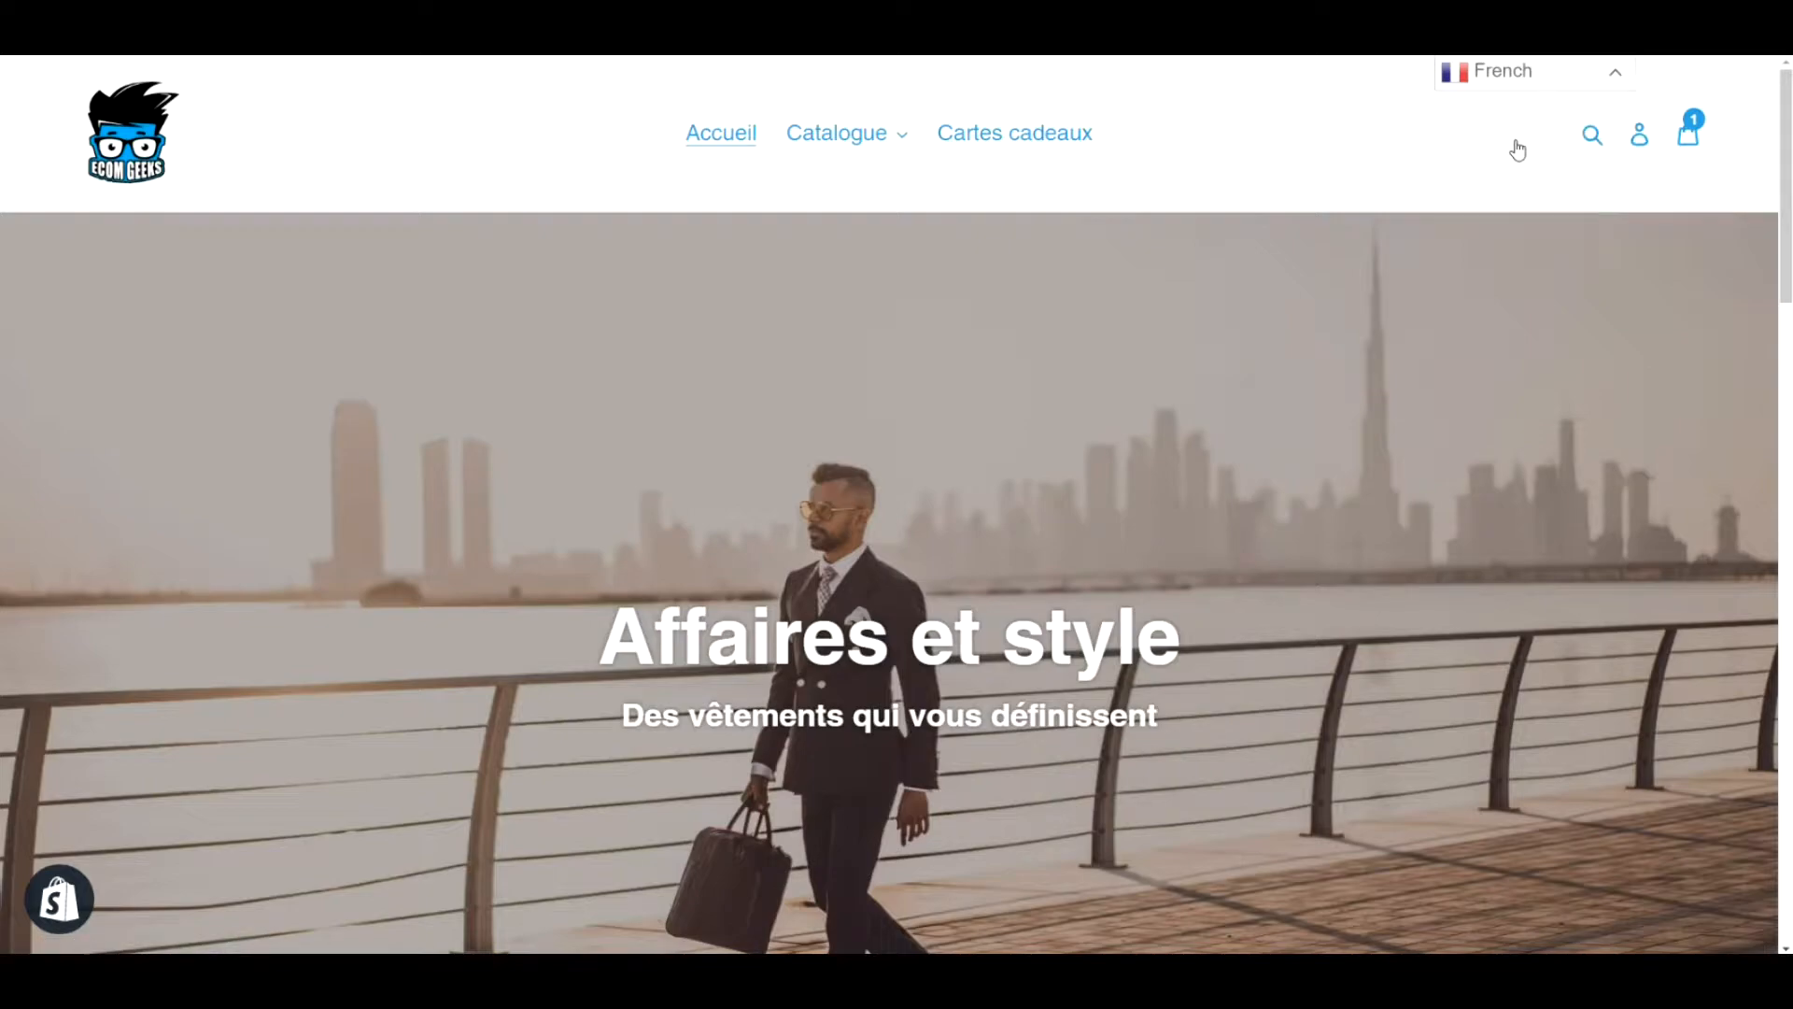
mouse_move(1518, 148)
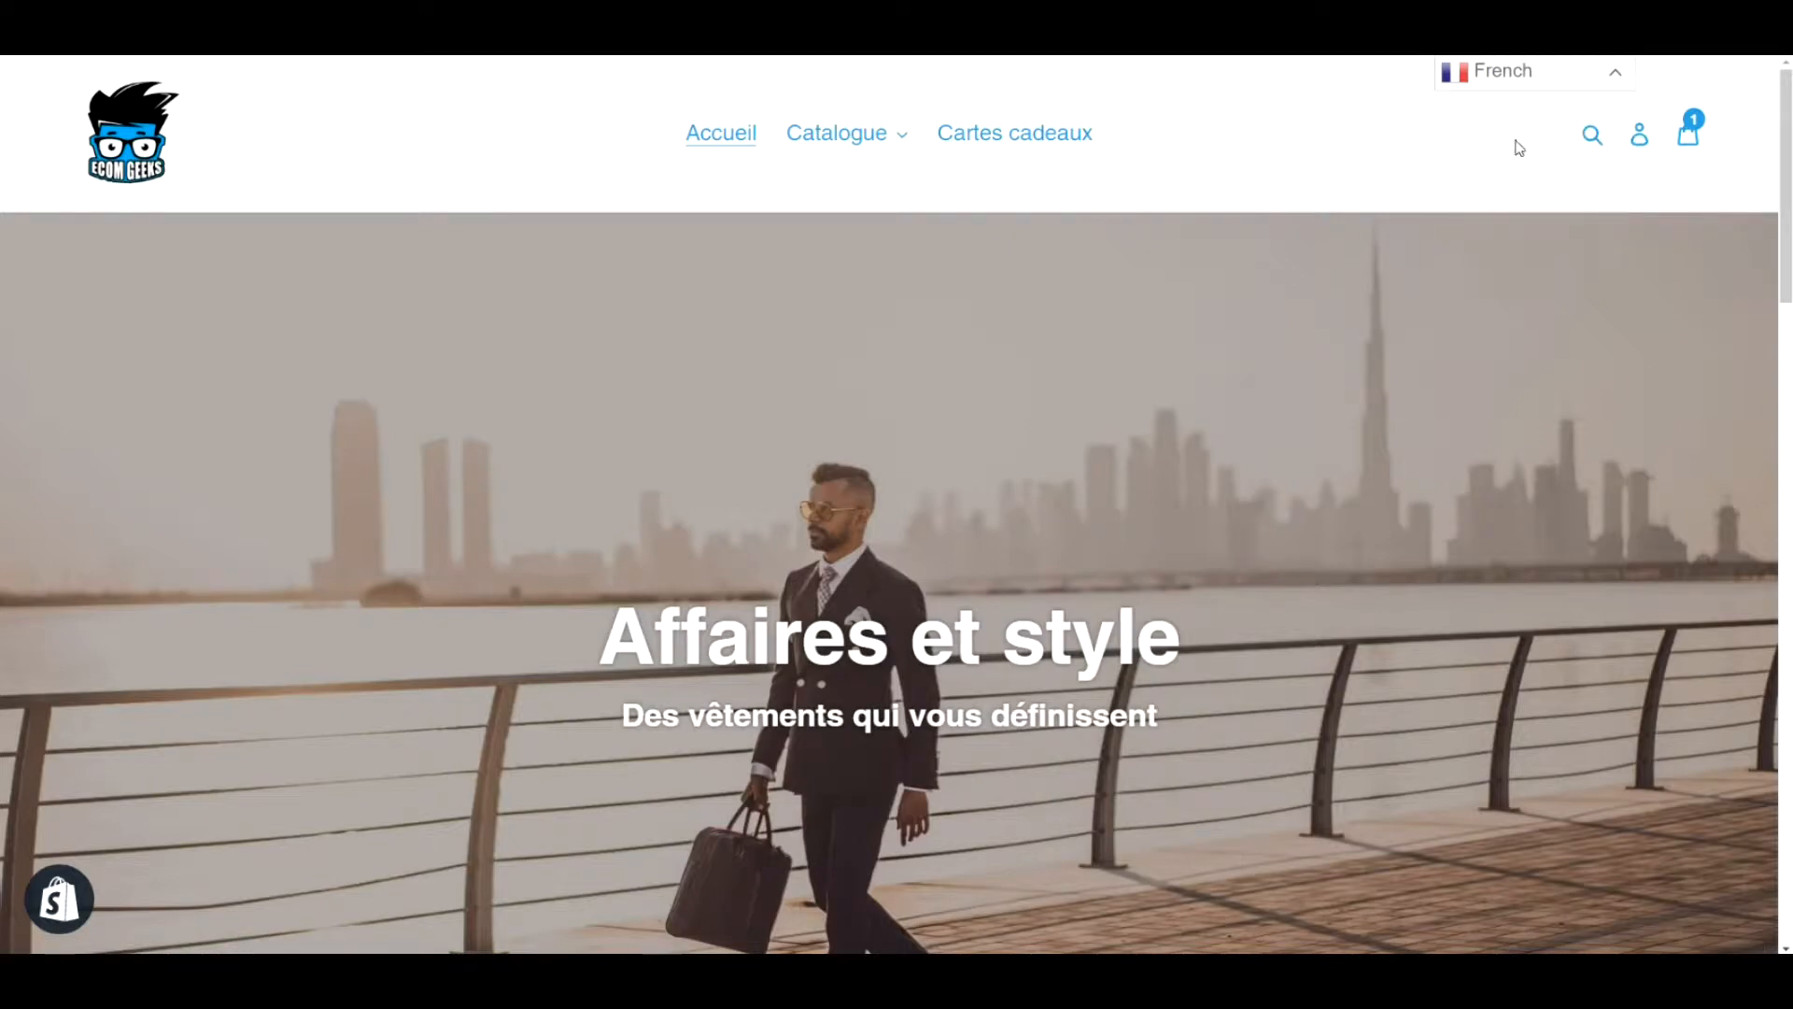
click(1507, 177)
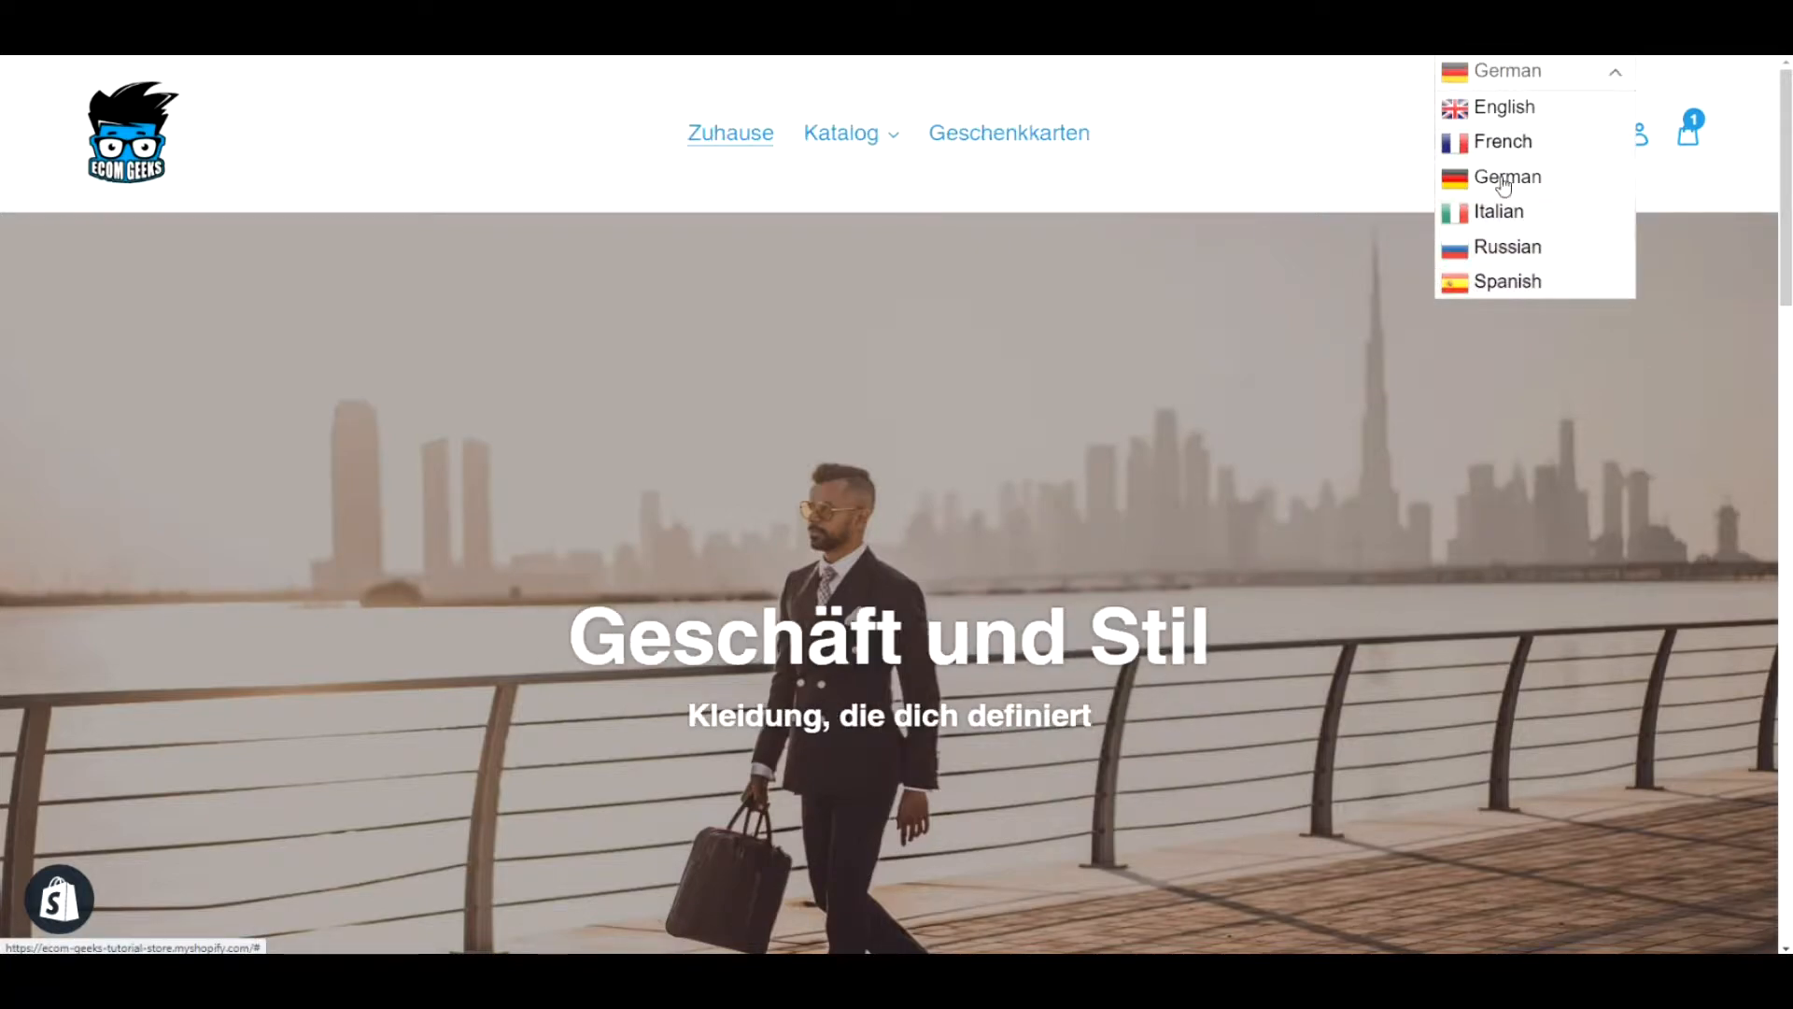
click(1507, 176)
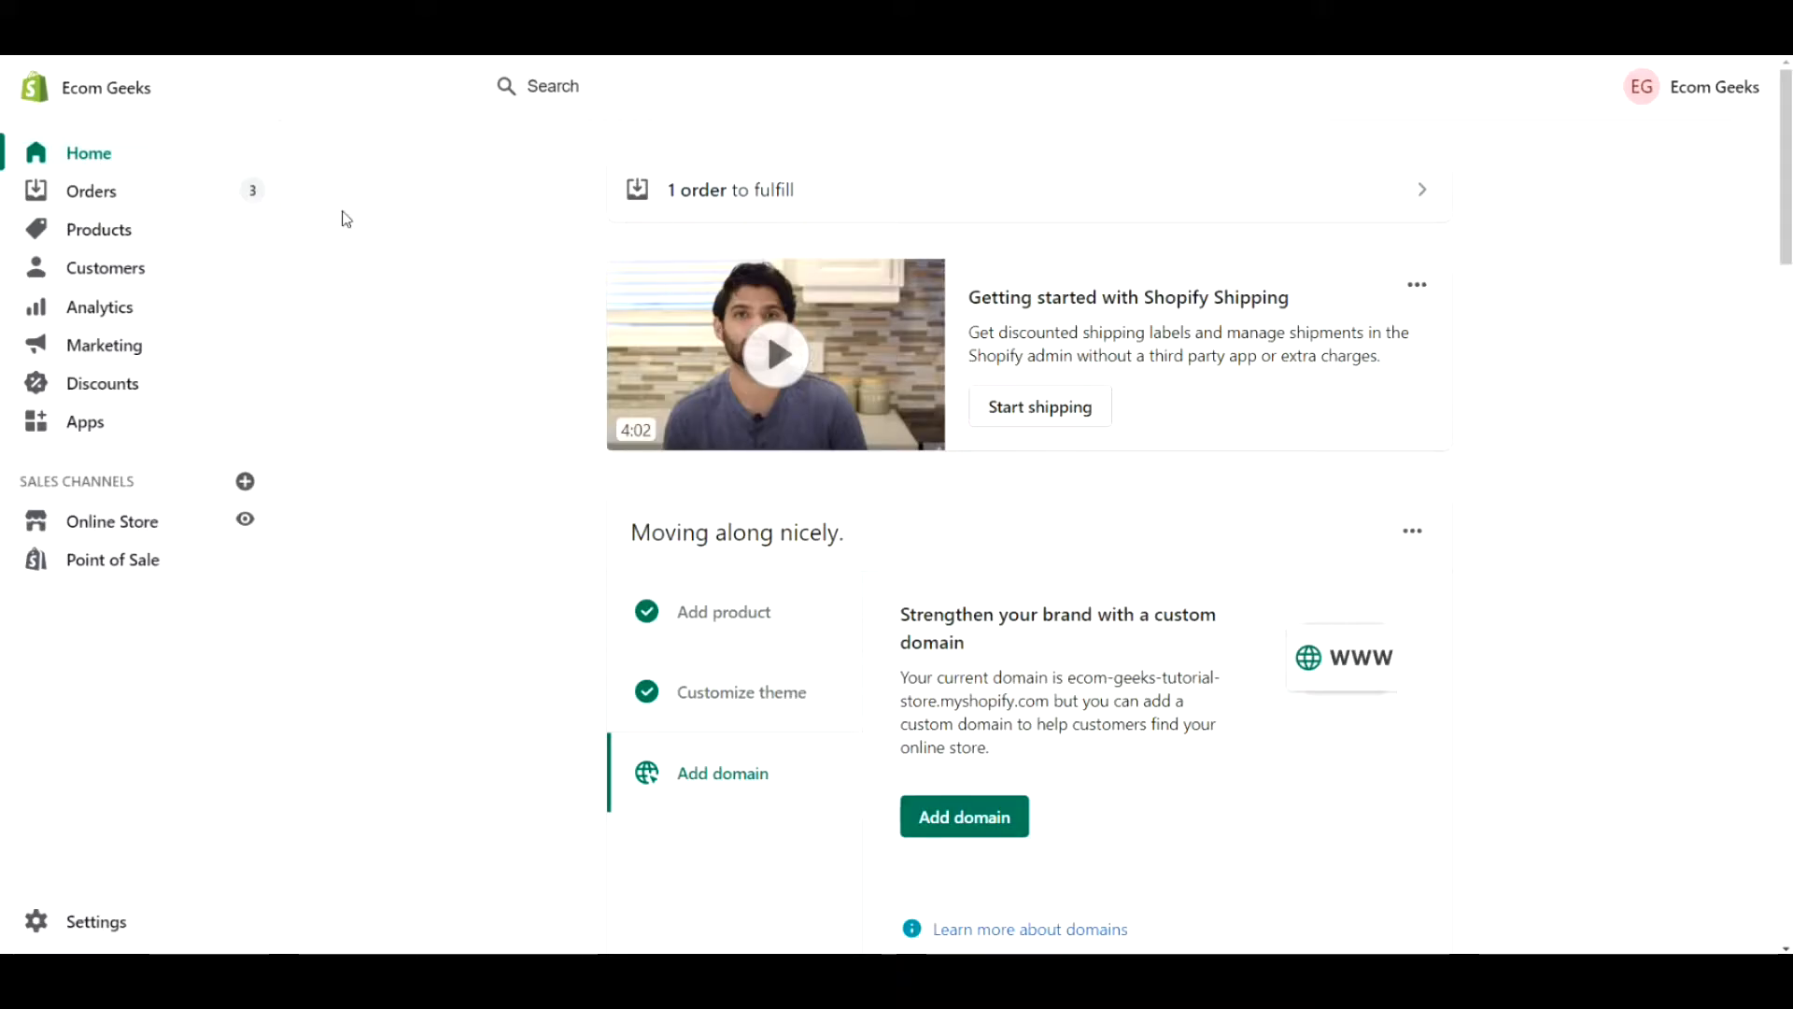
mouse_move(192, 916)
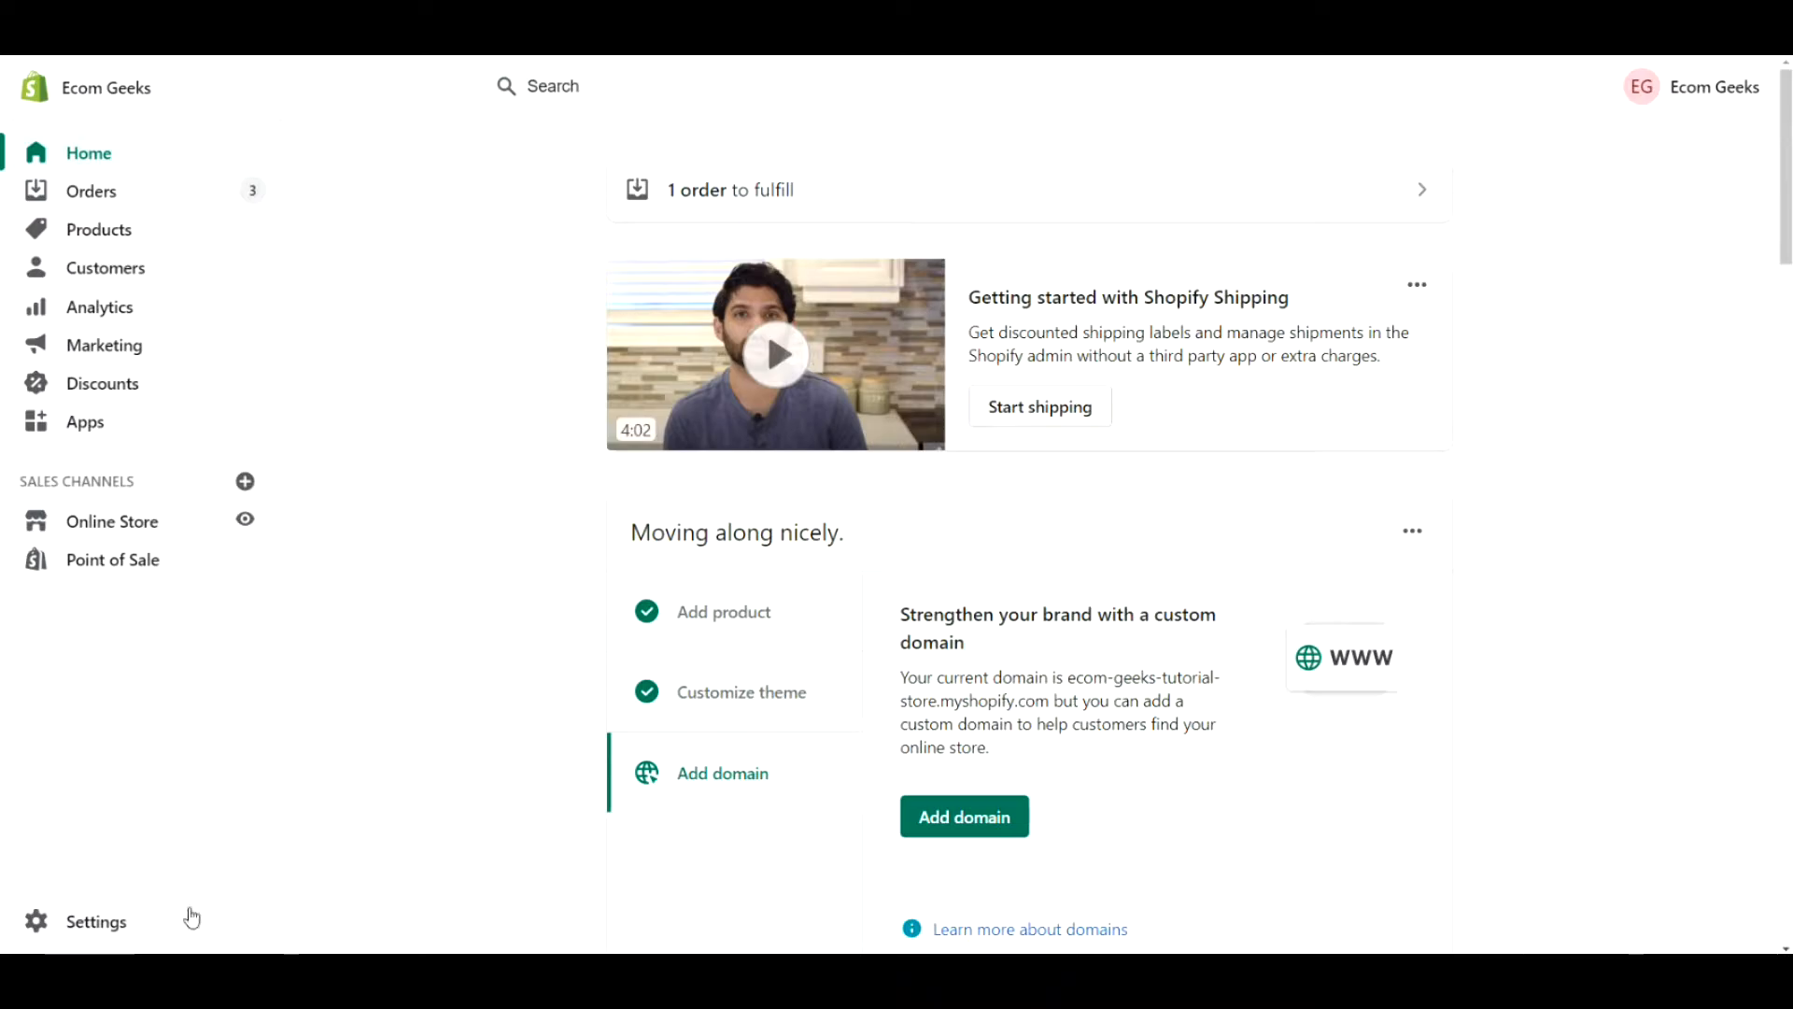
- Go to the admin Settings and open the Store languages page
click(95, 921)
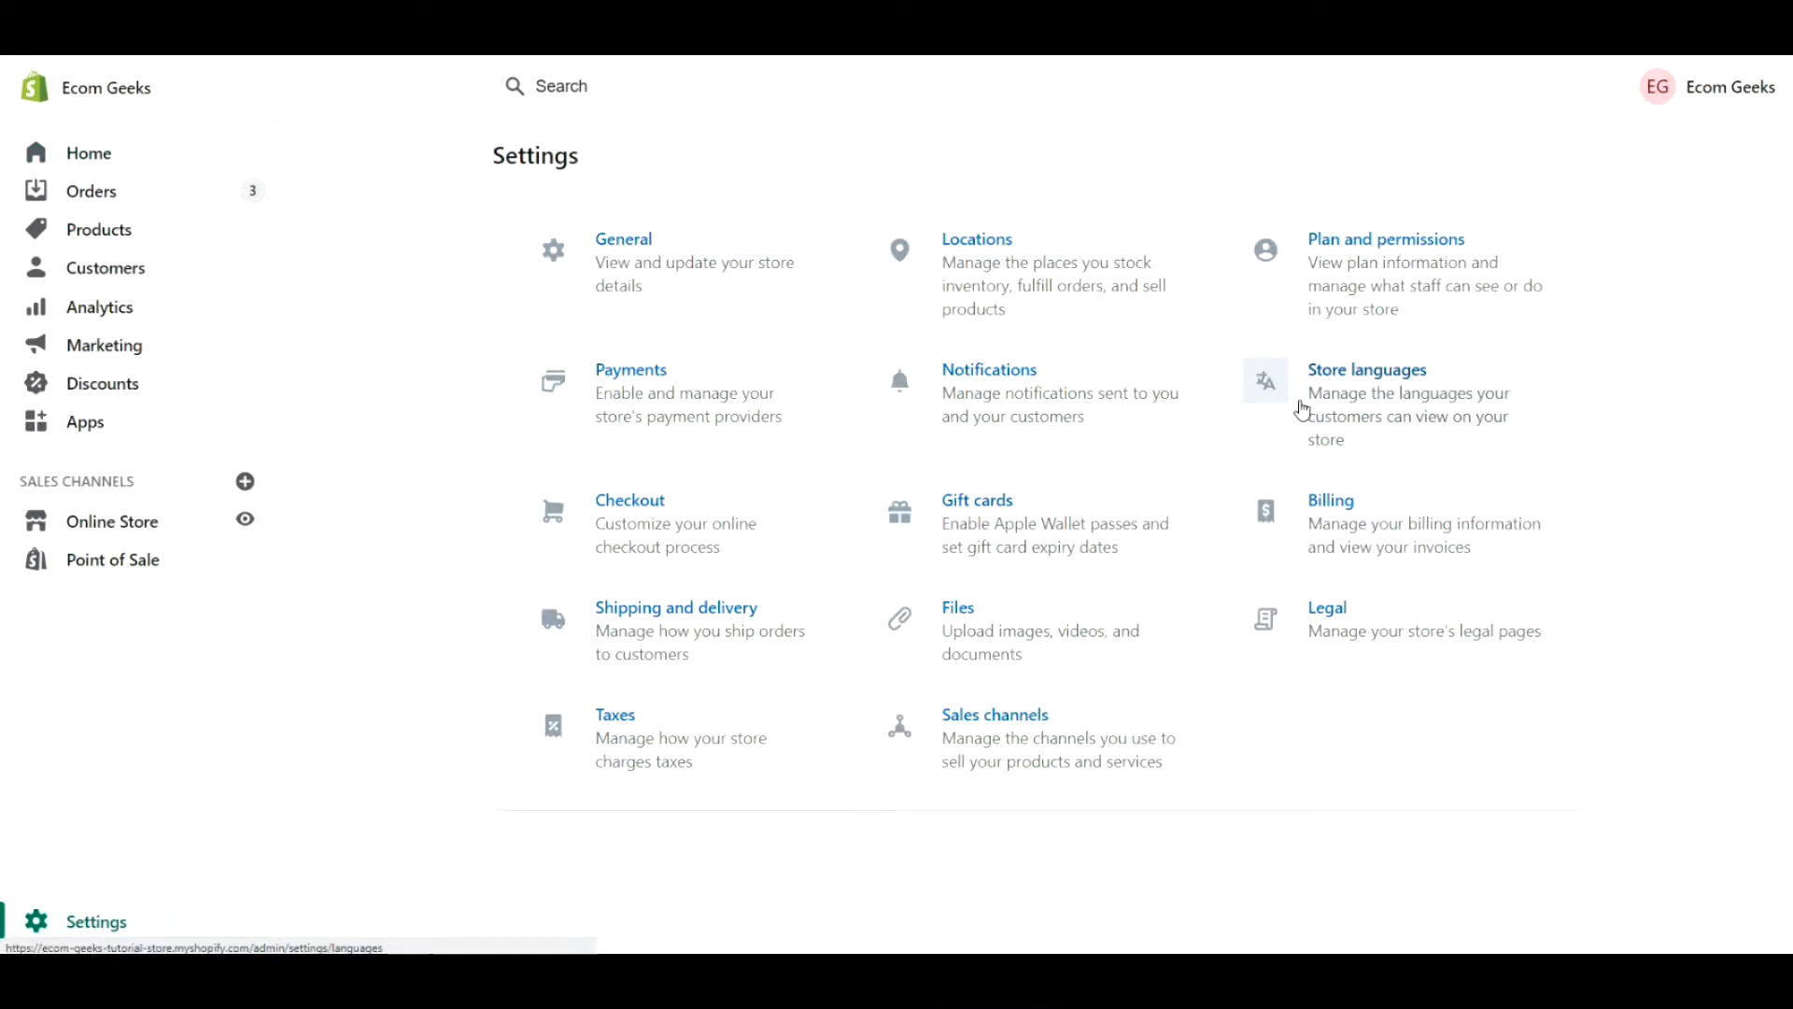
click(1365, 370)
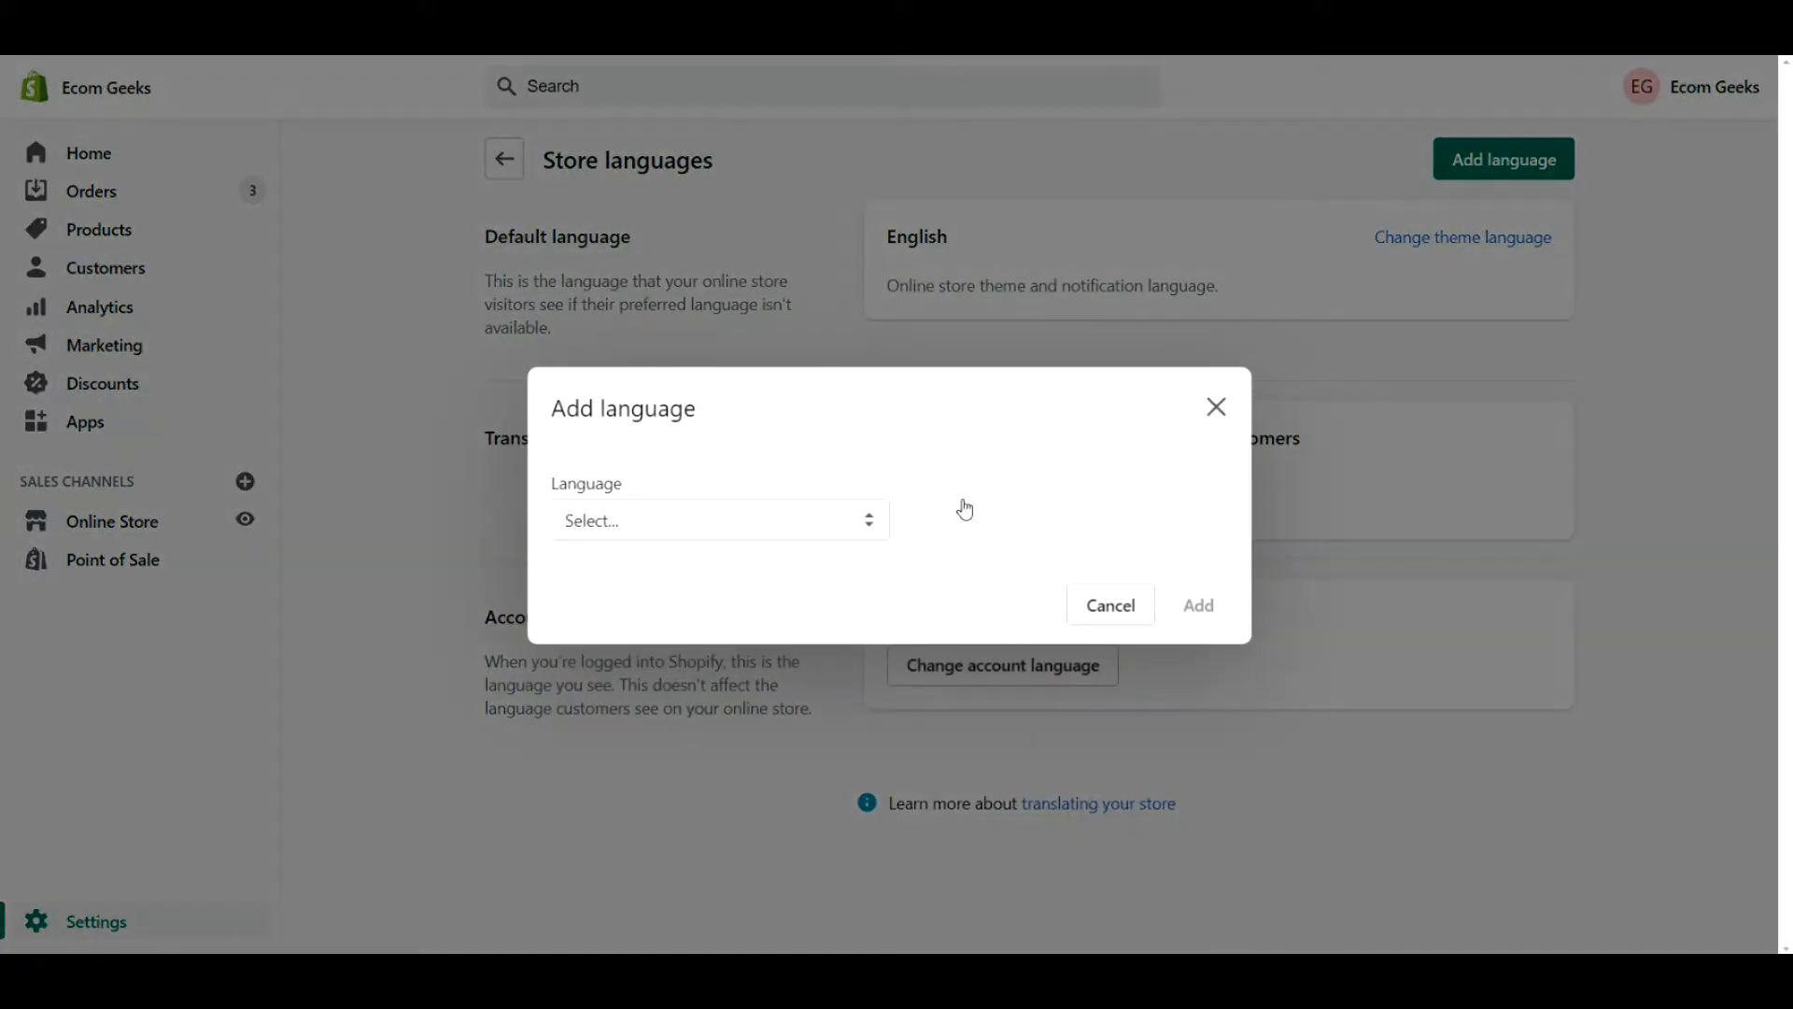
- Choose French from the Language dropdown and add it as a store language
click(718, 521)
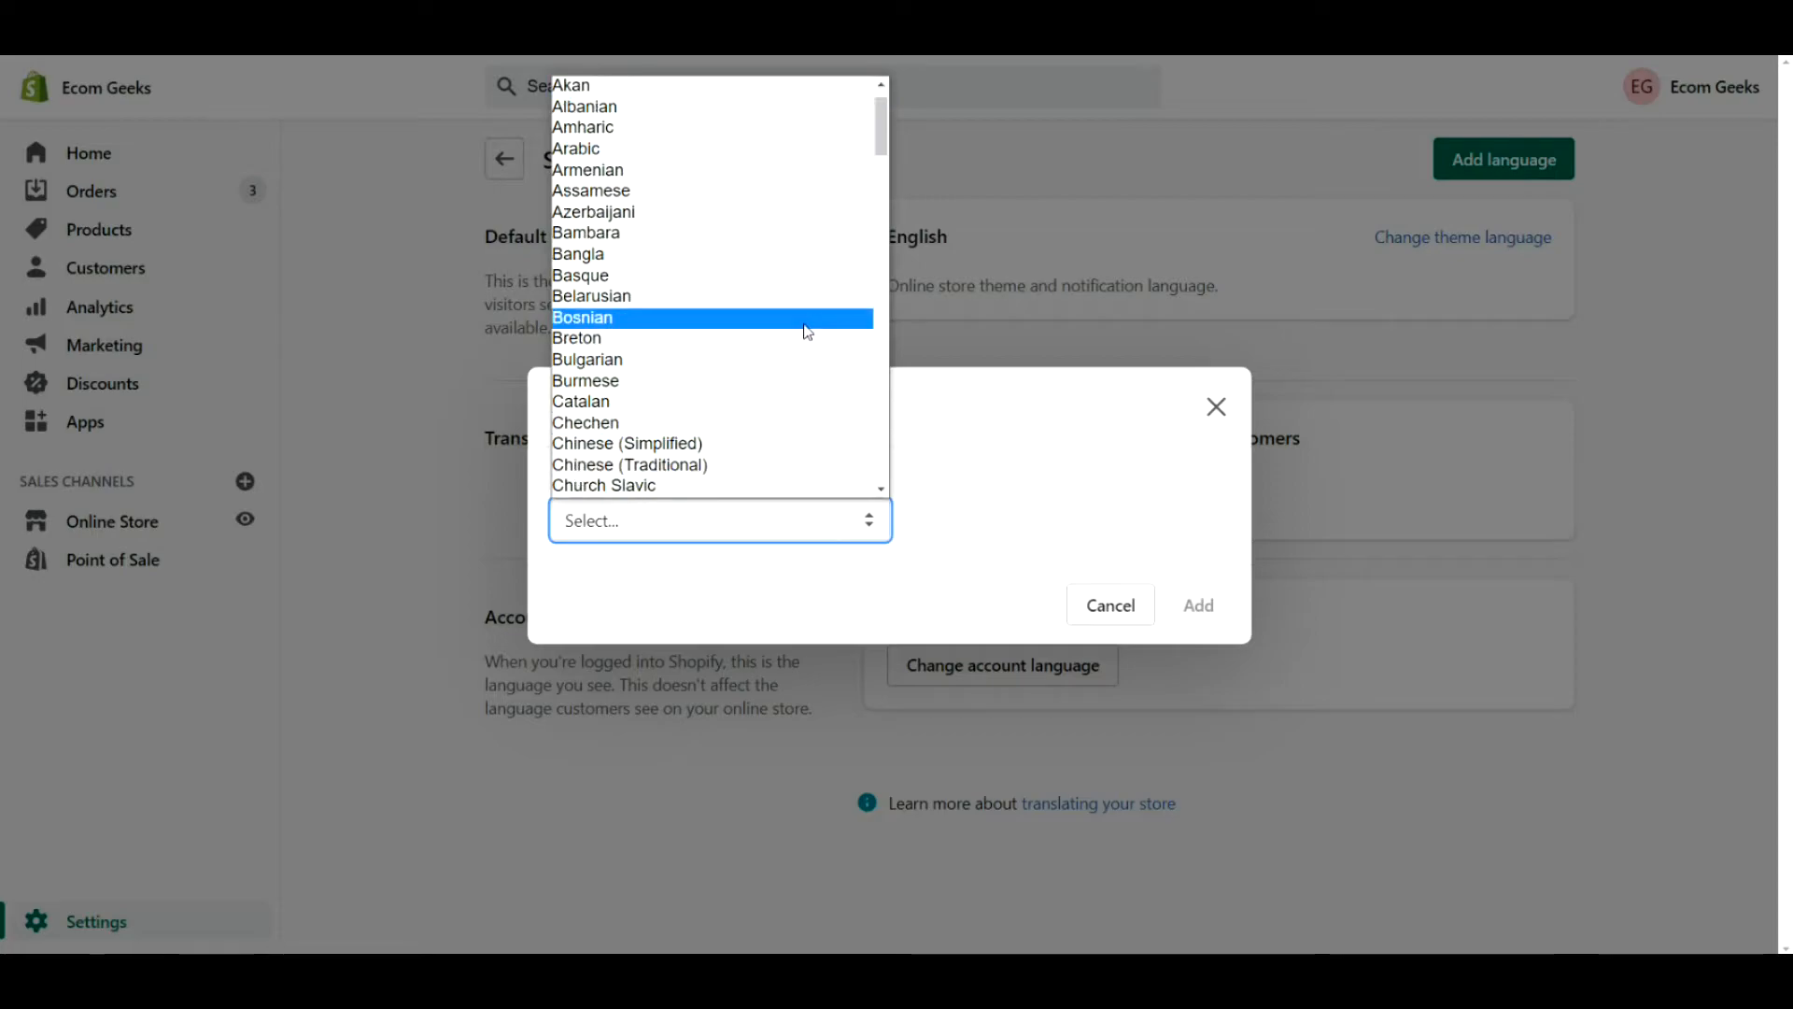
scroll(down, 3)
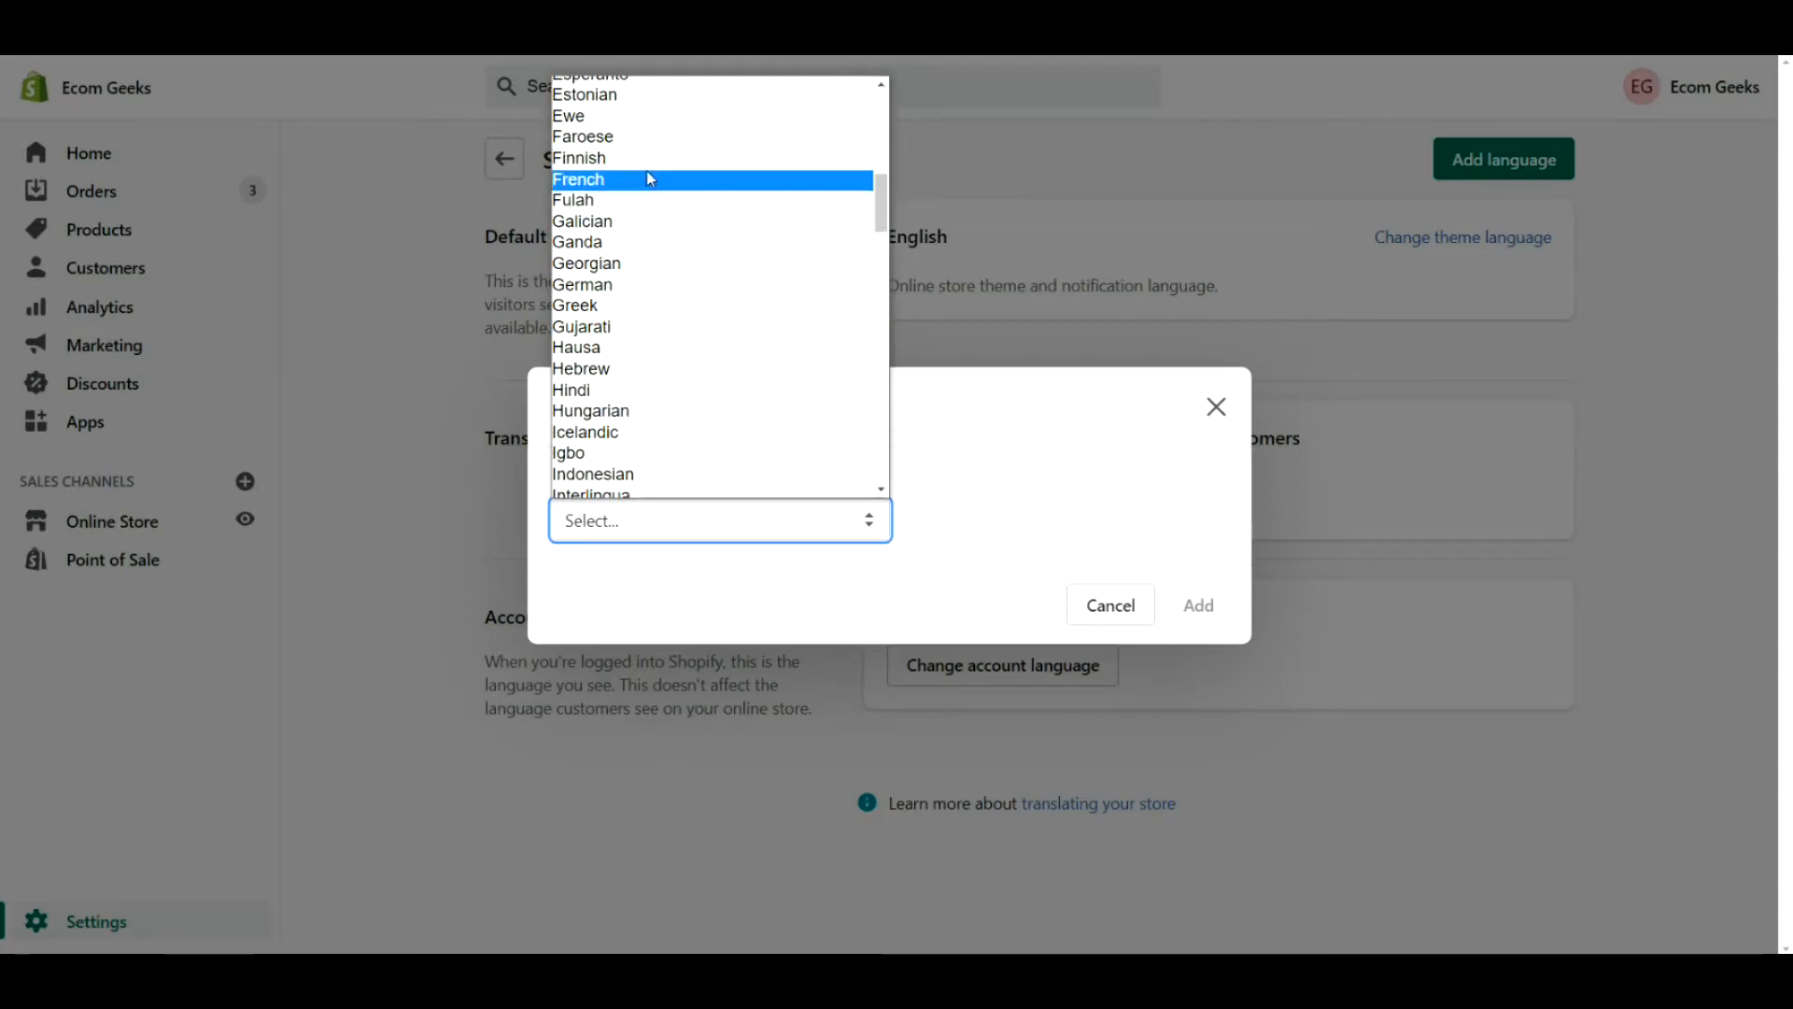
click(579, 180)
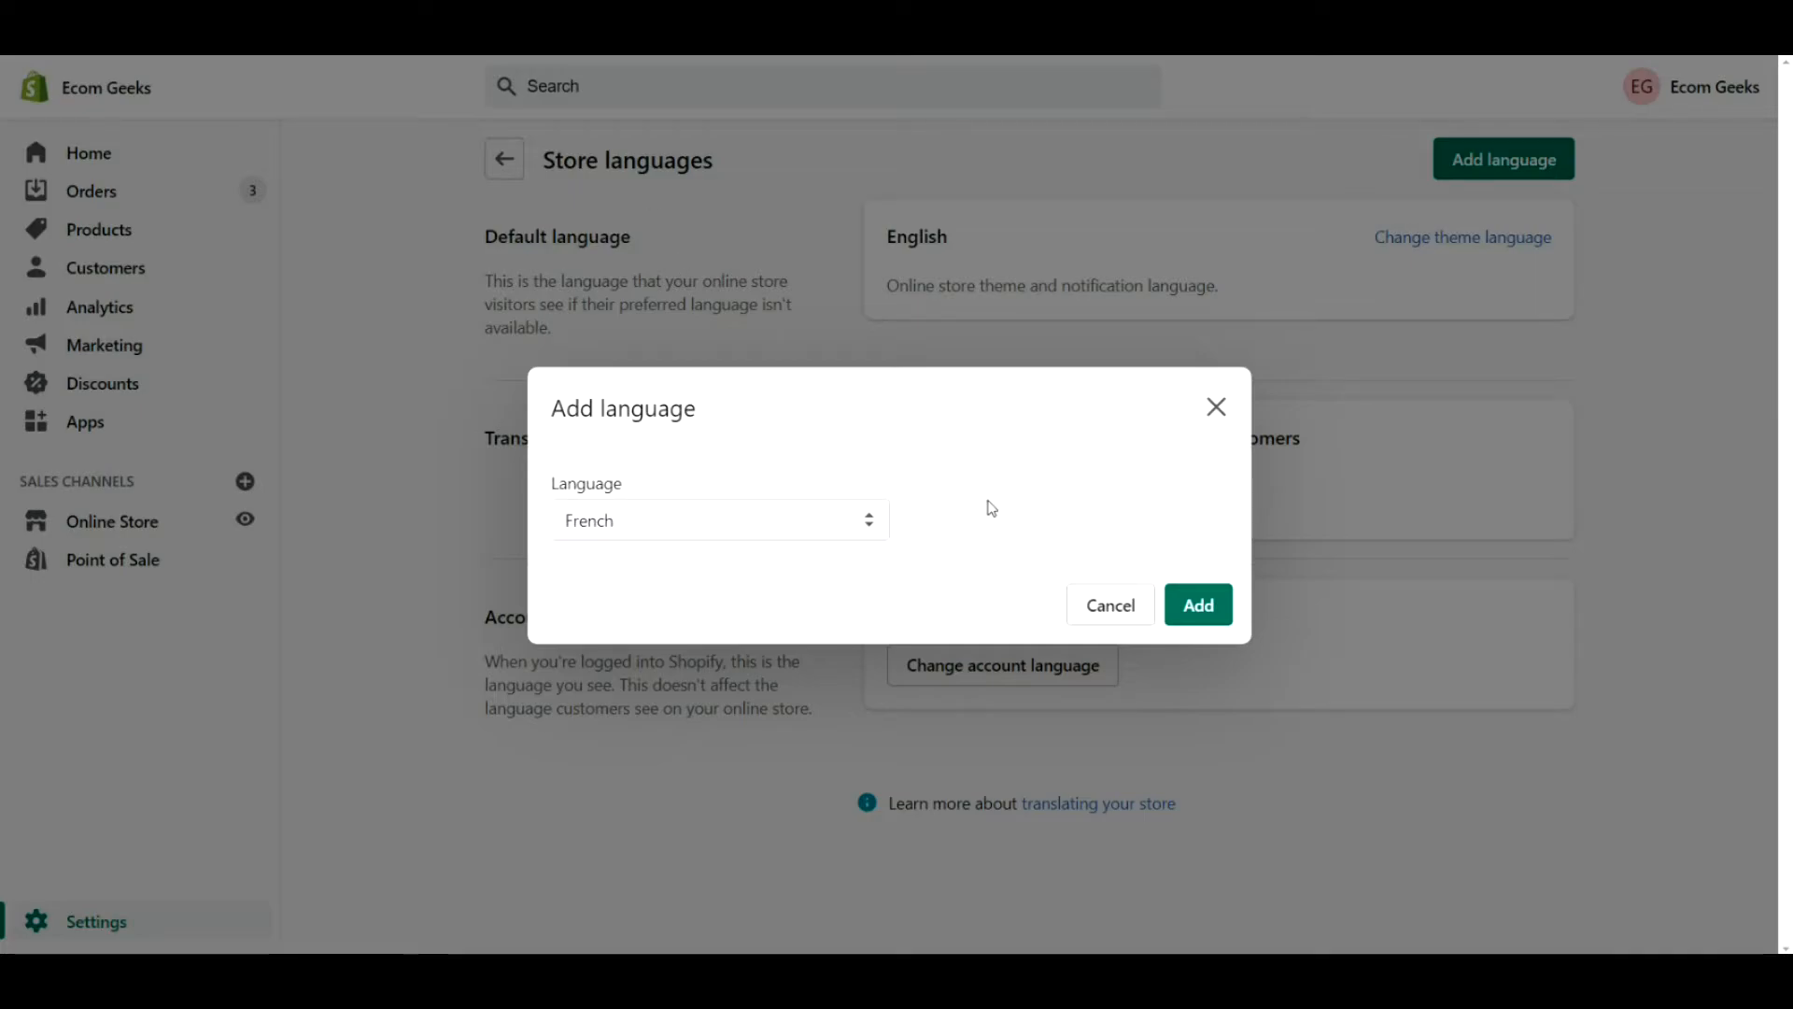
click(1197, 604)
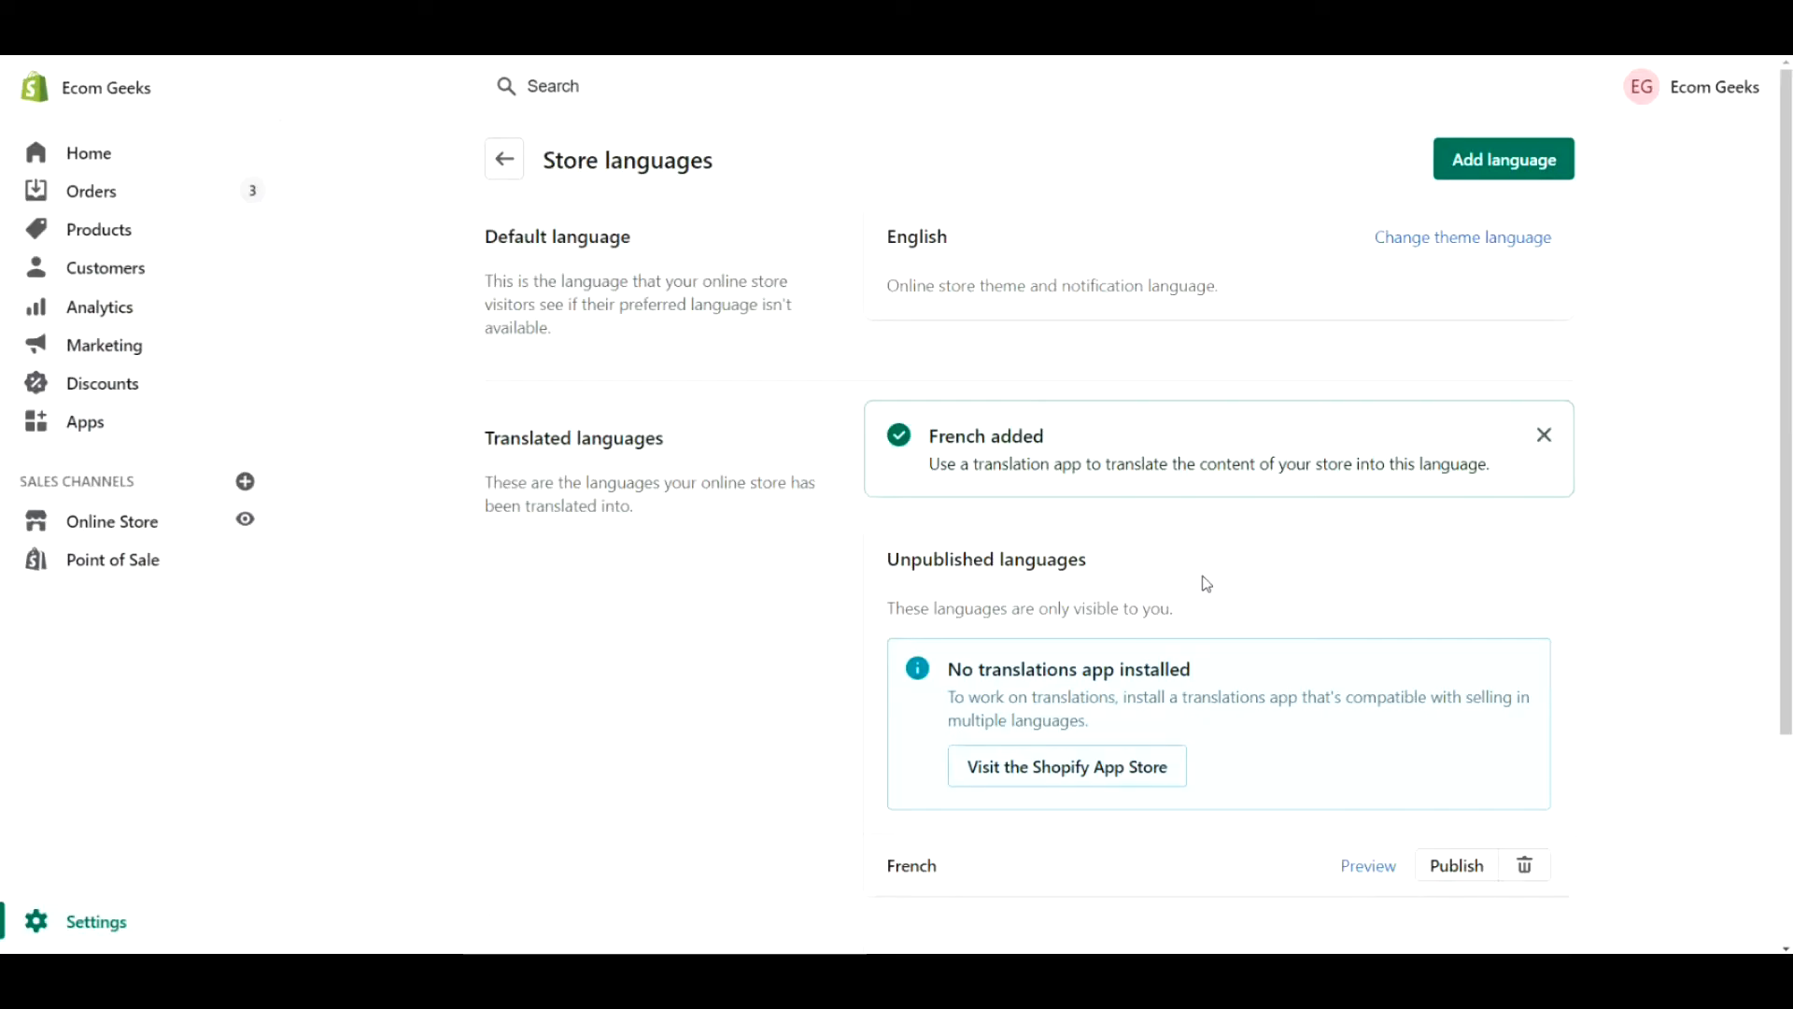
- Browse translation apps in the Shopify App Store from the No translations app installed notice
scroll(down, 3)
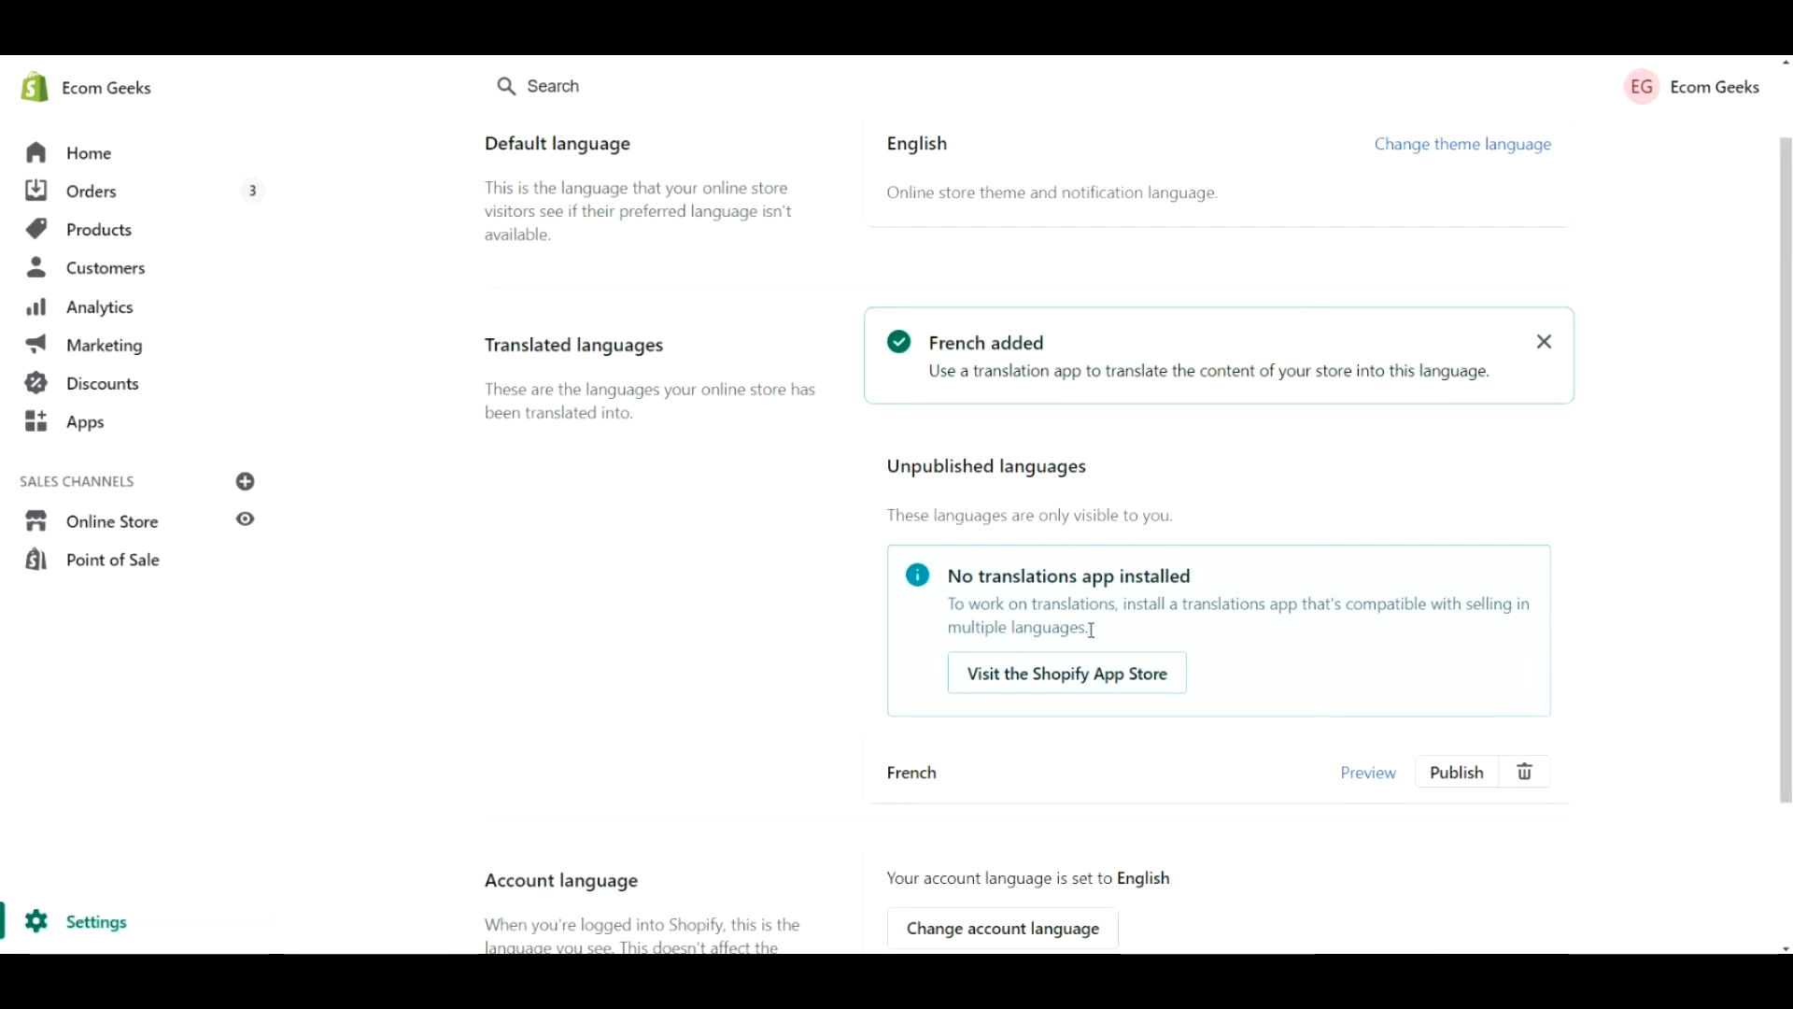
mouse_move(1107, 633)
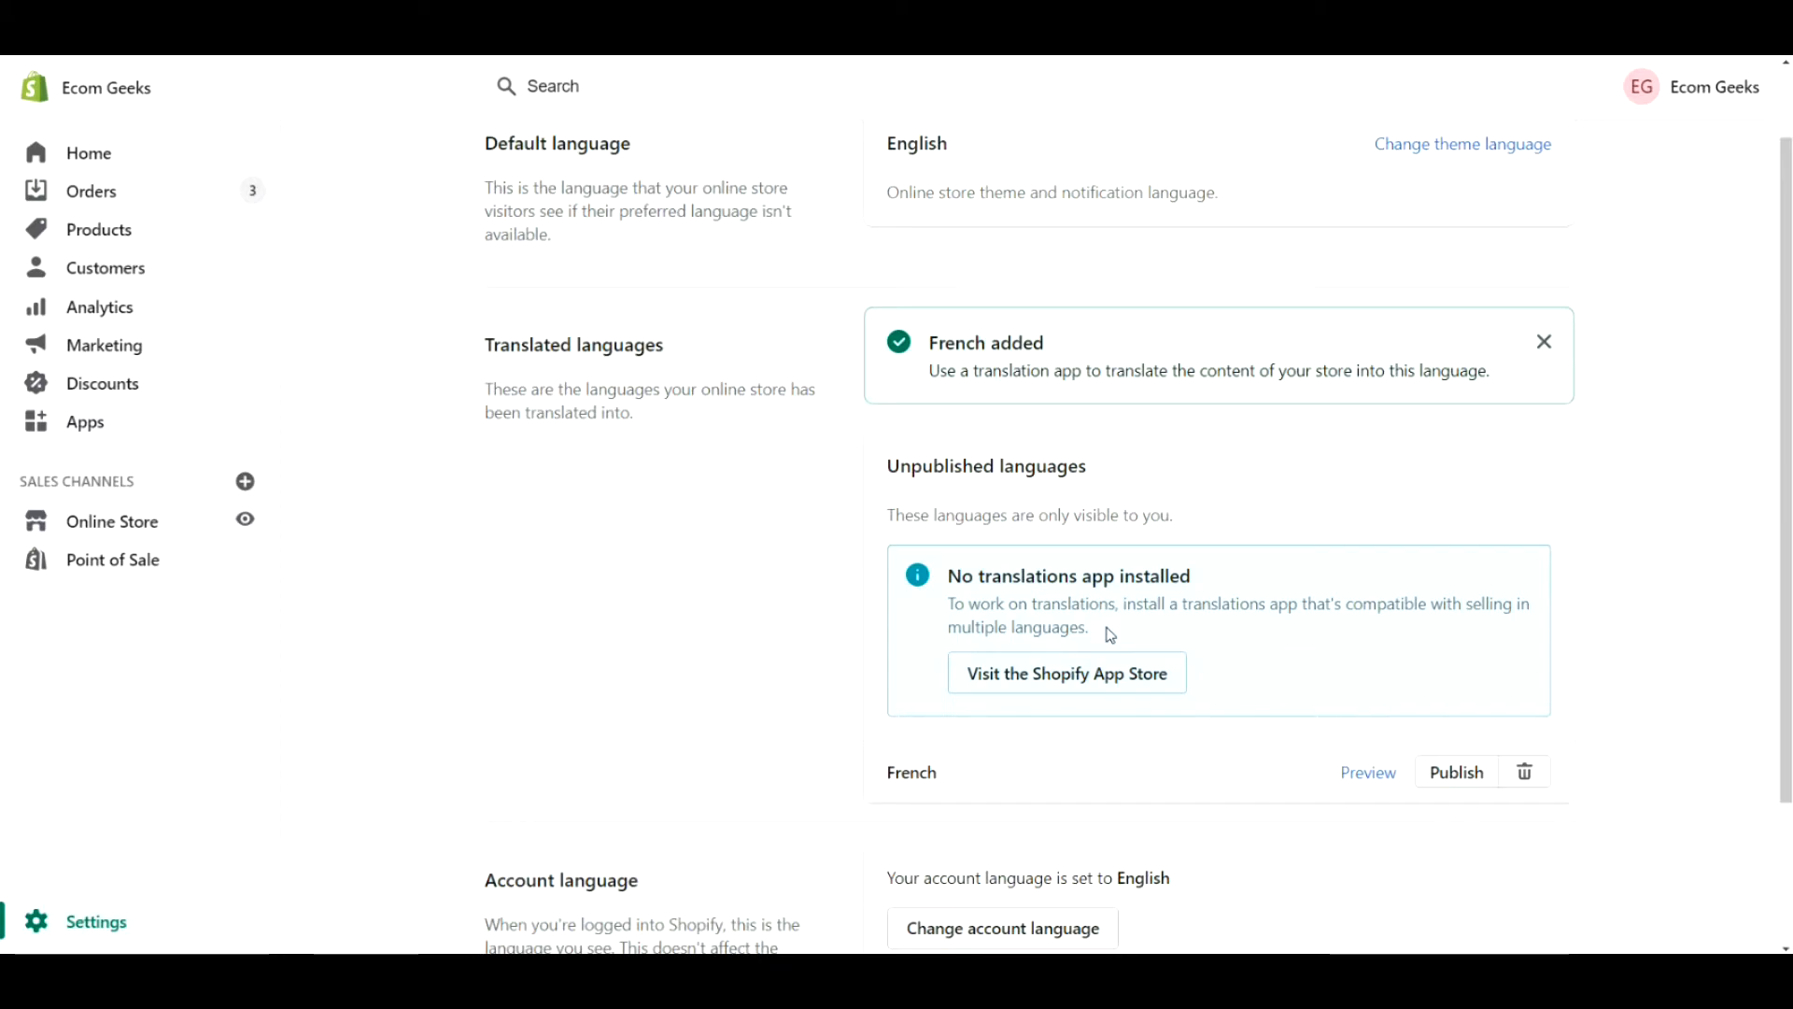
click(1064, 673)
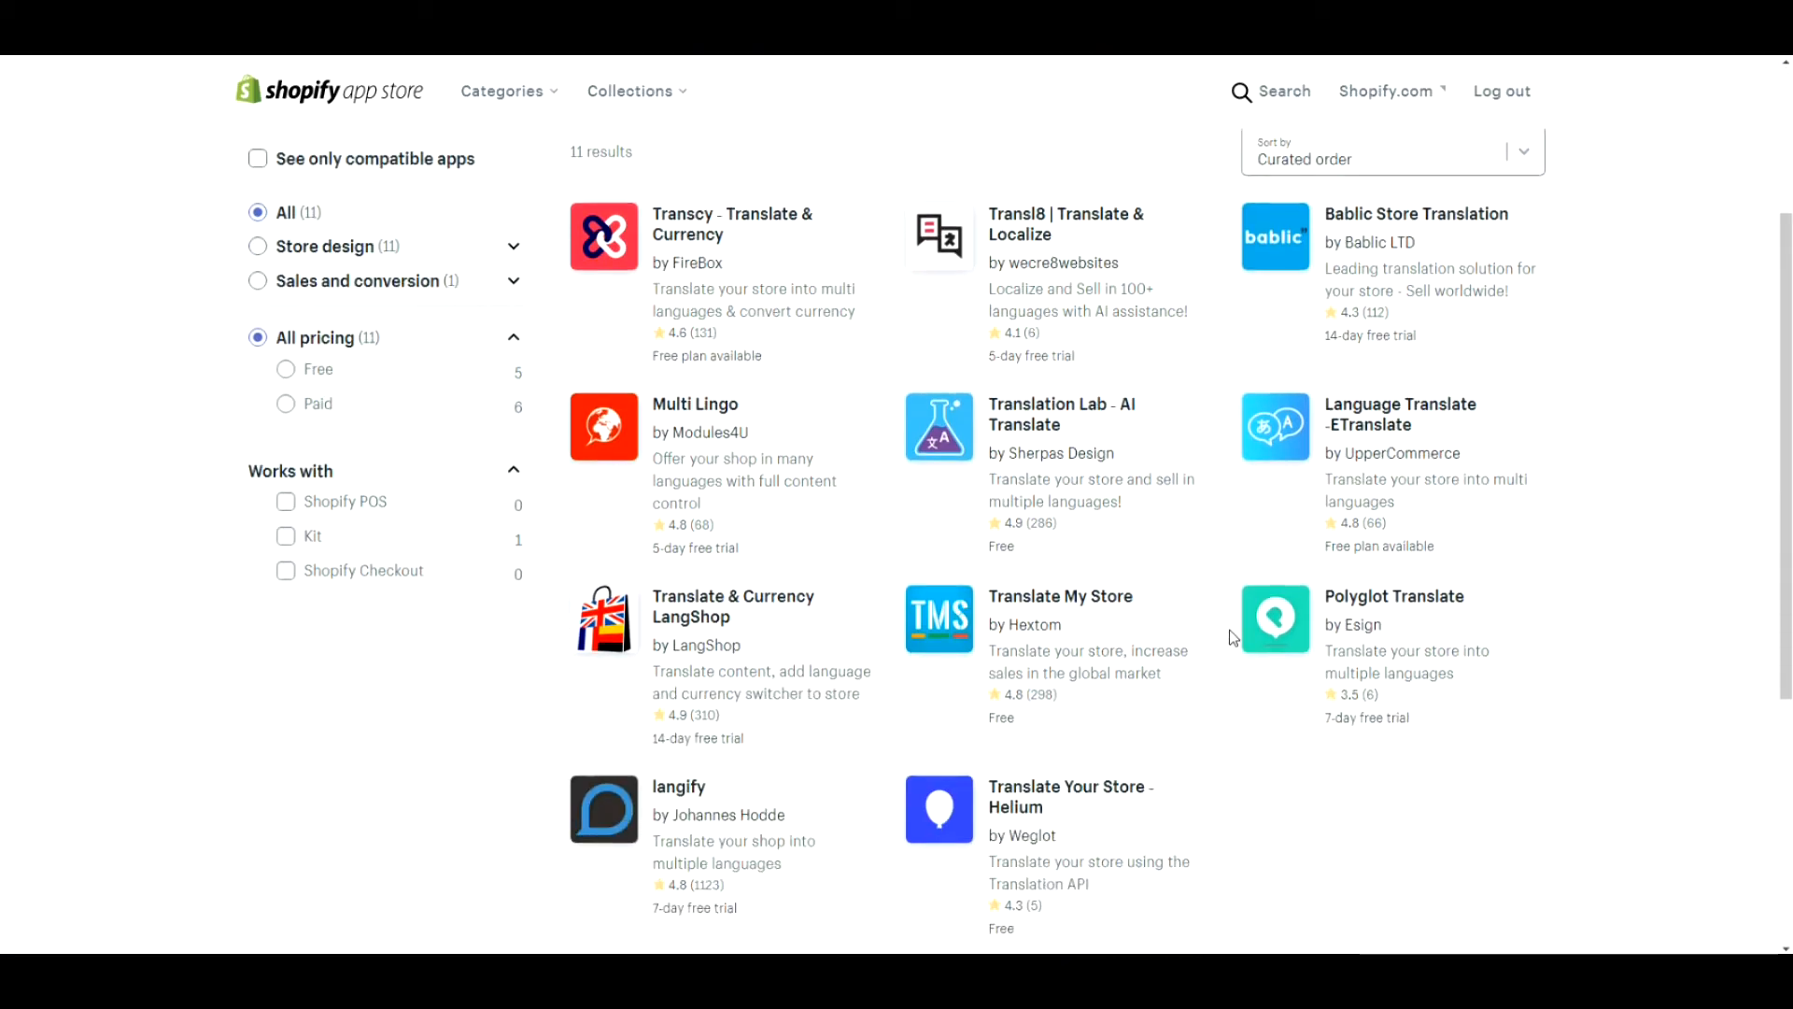
scroll(down, 3)
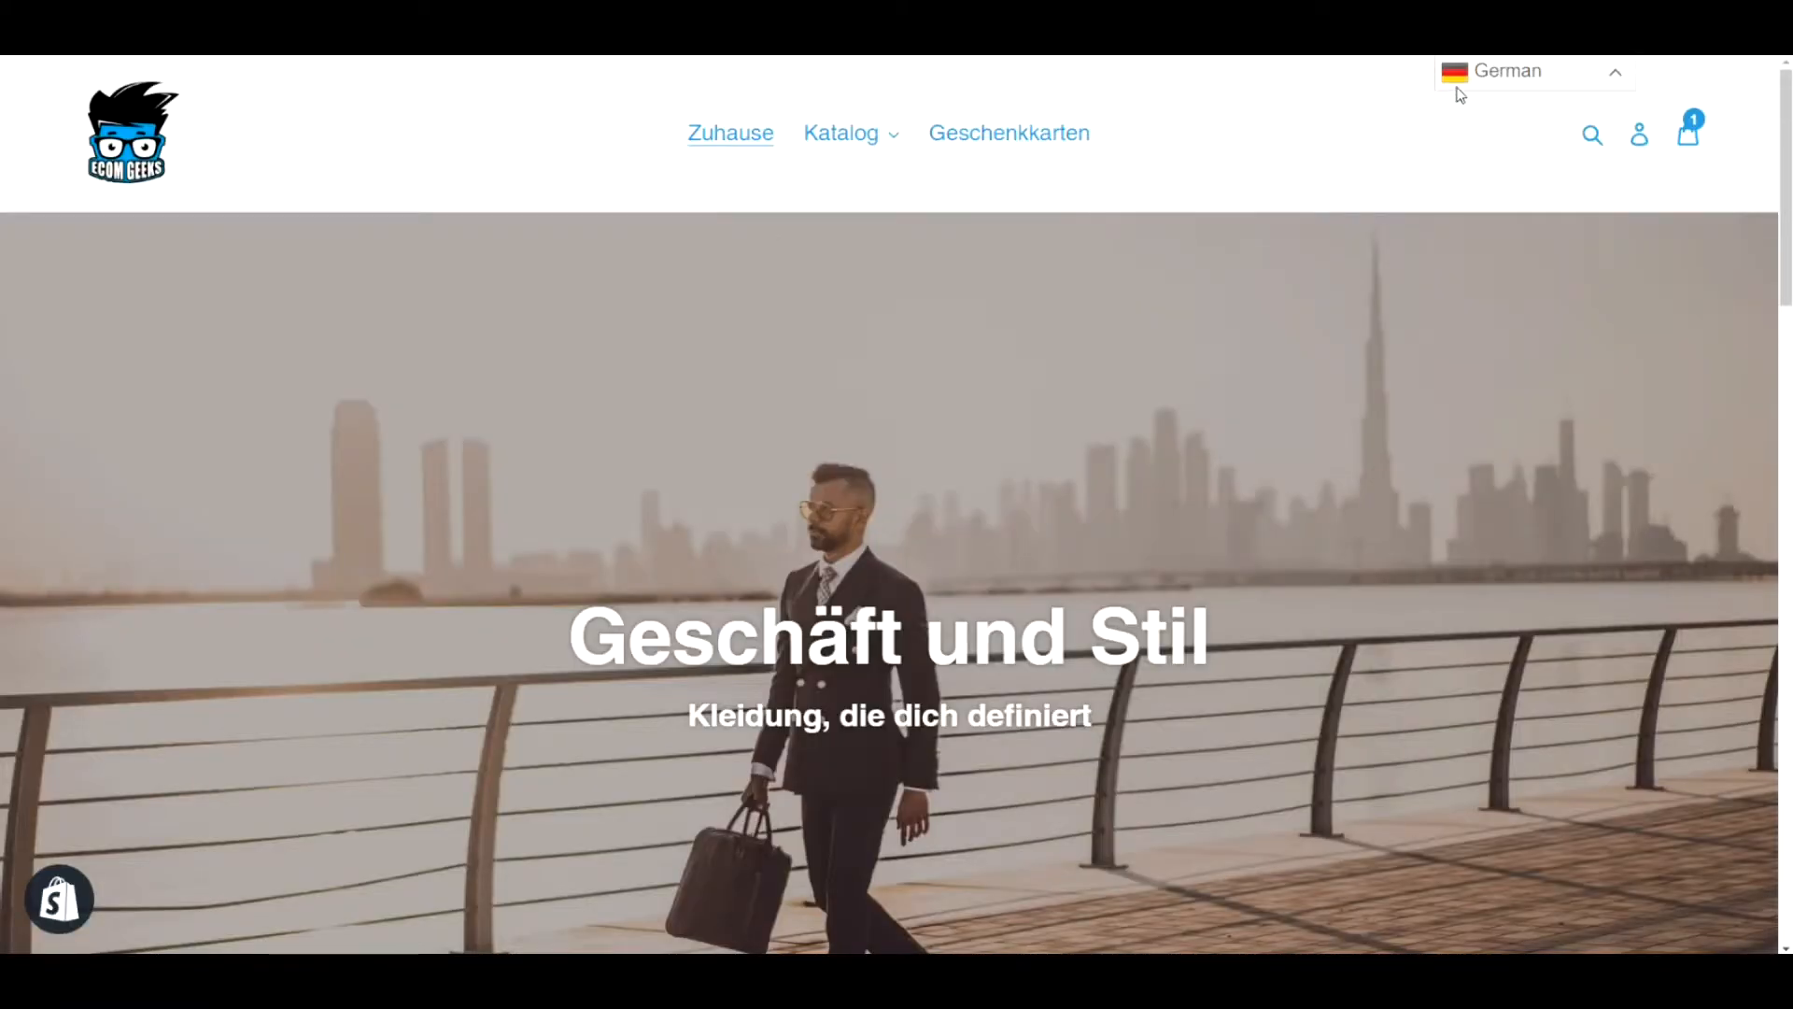
- Switch the storefront to French and view the one-item cart down to checkout
click(1504, 107)
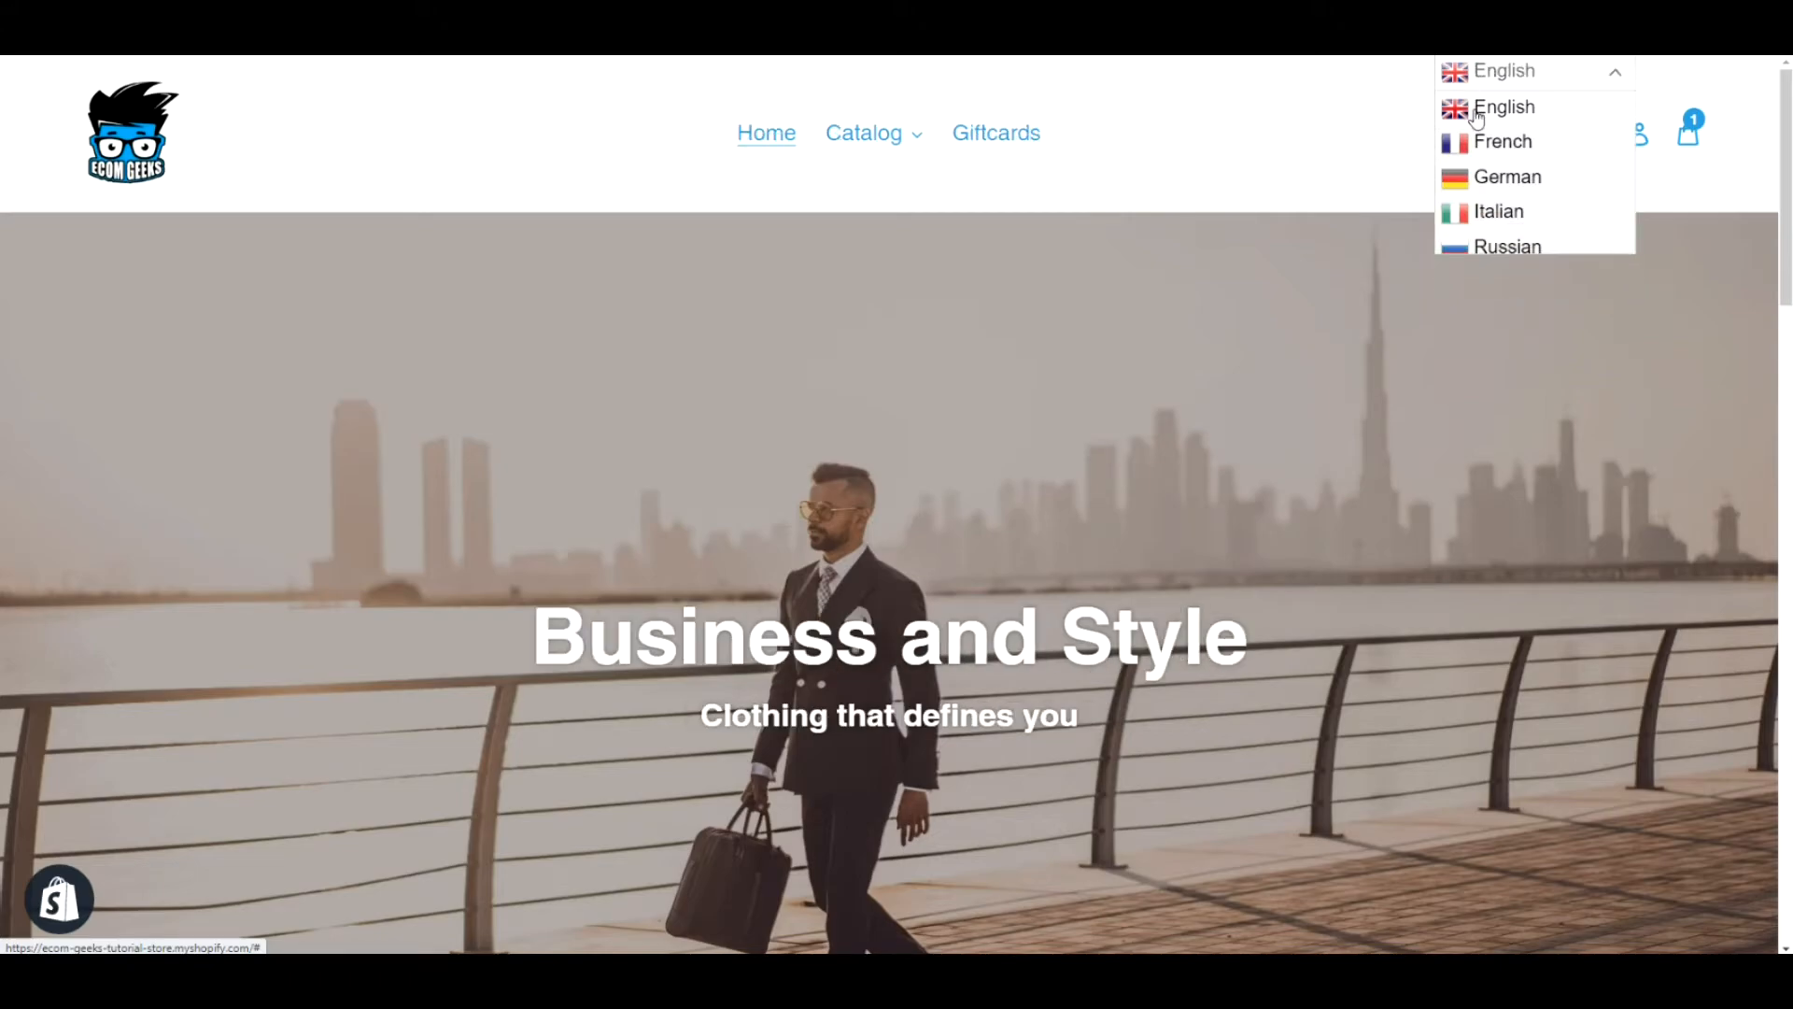
click(1503, 141)
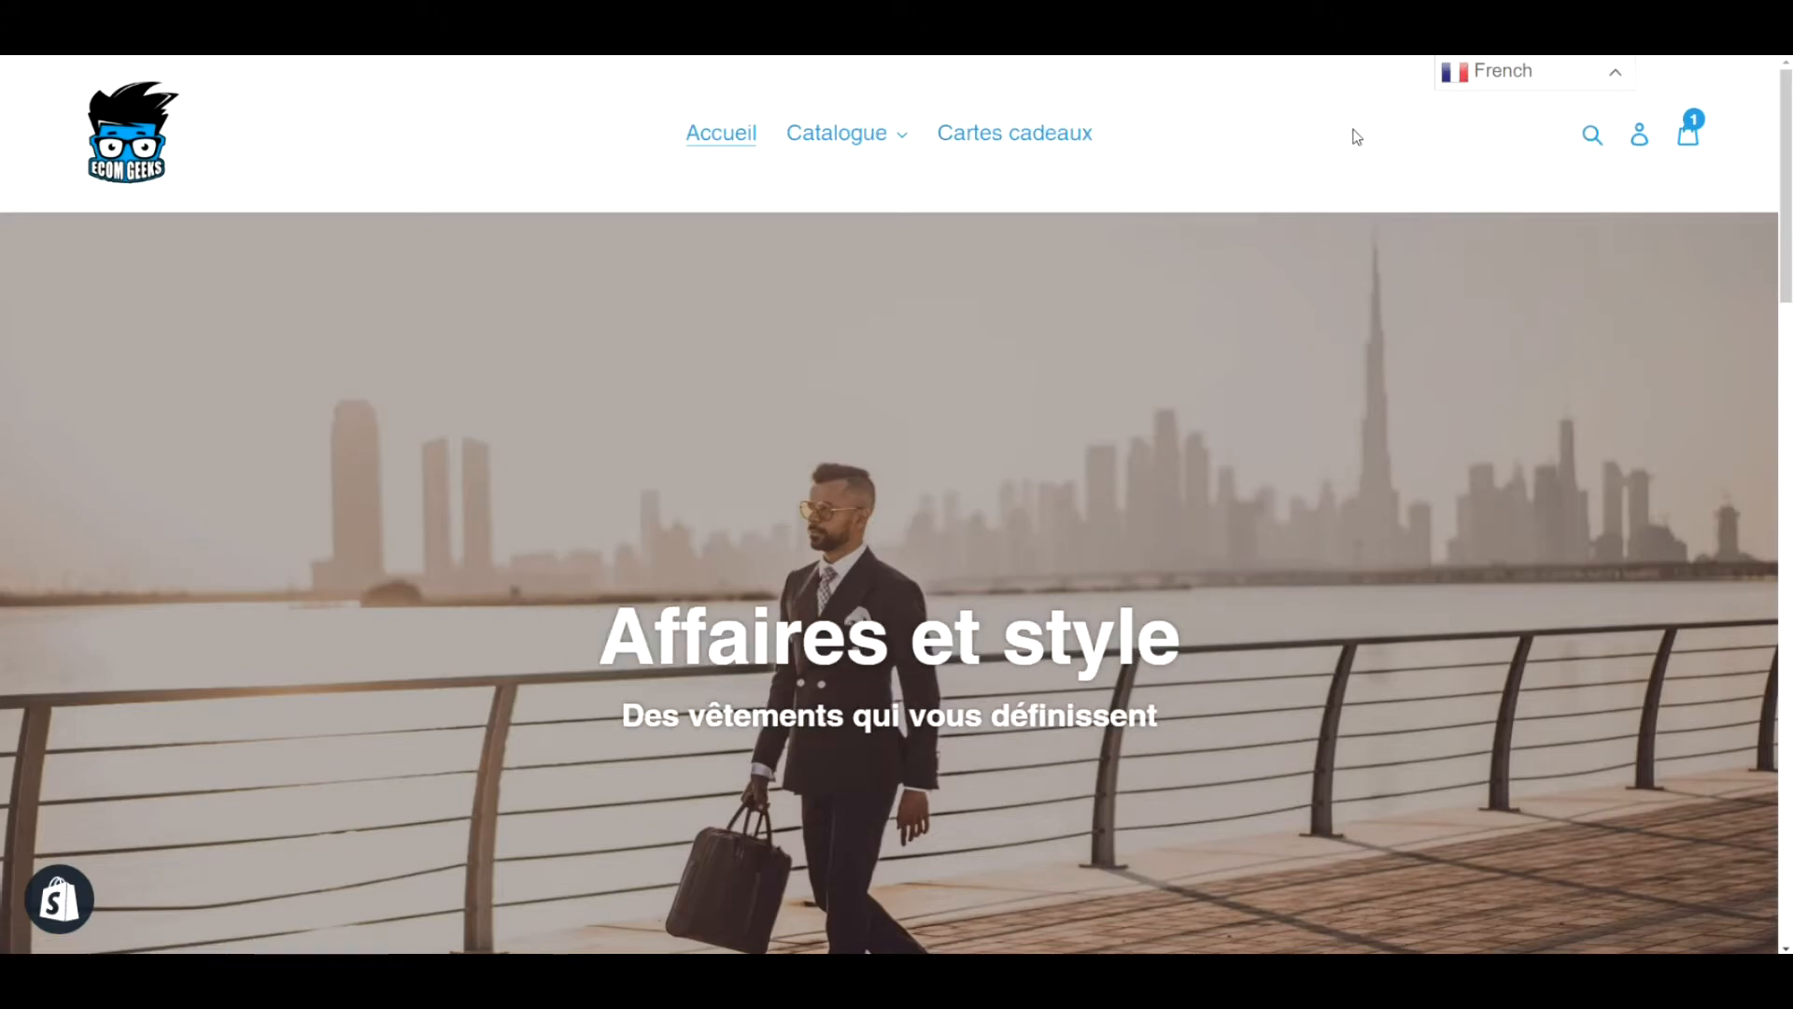
click(1689, 134)
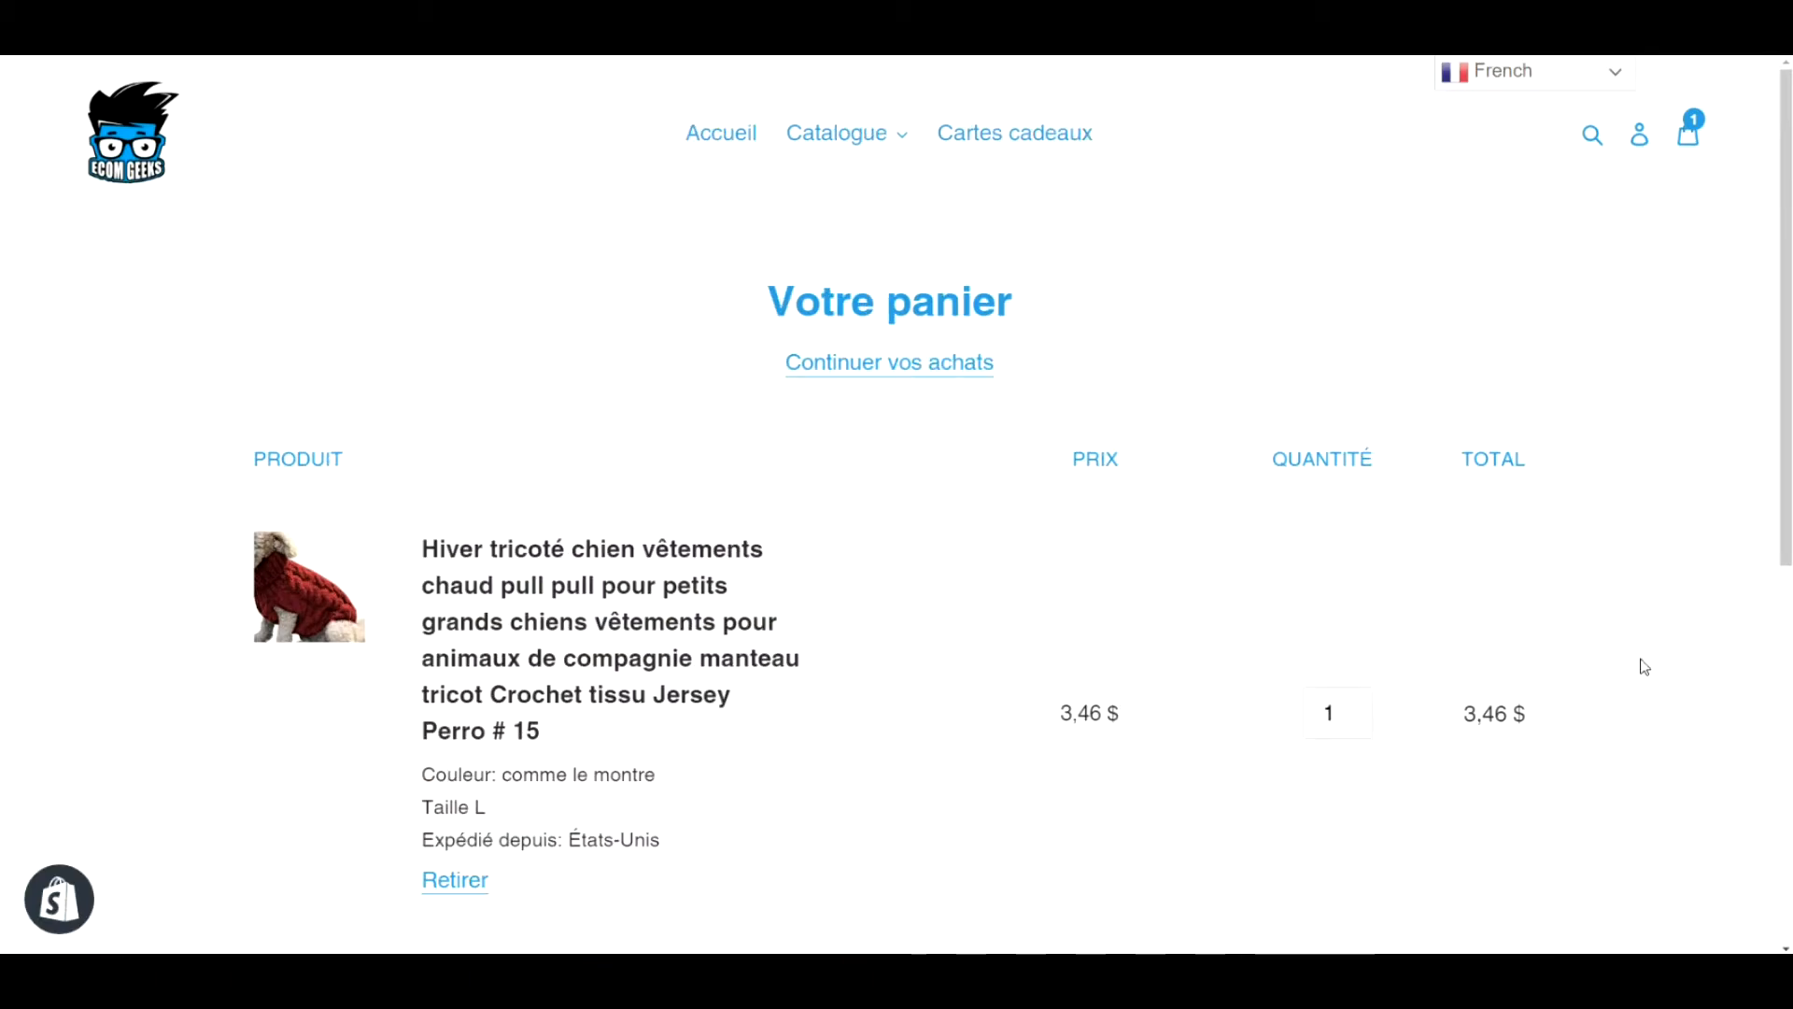
scroll(down, 3)
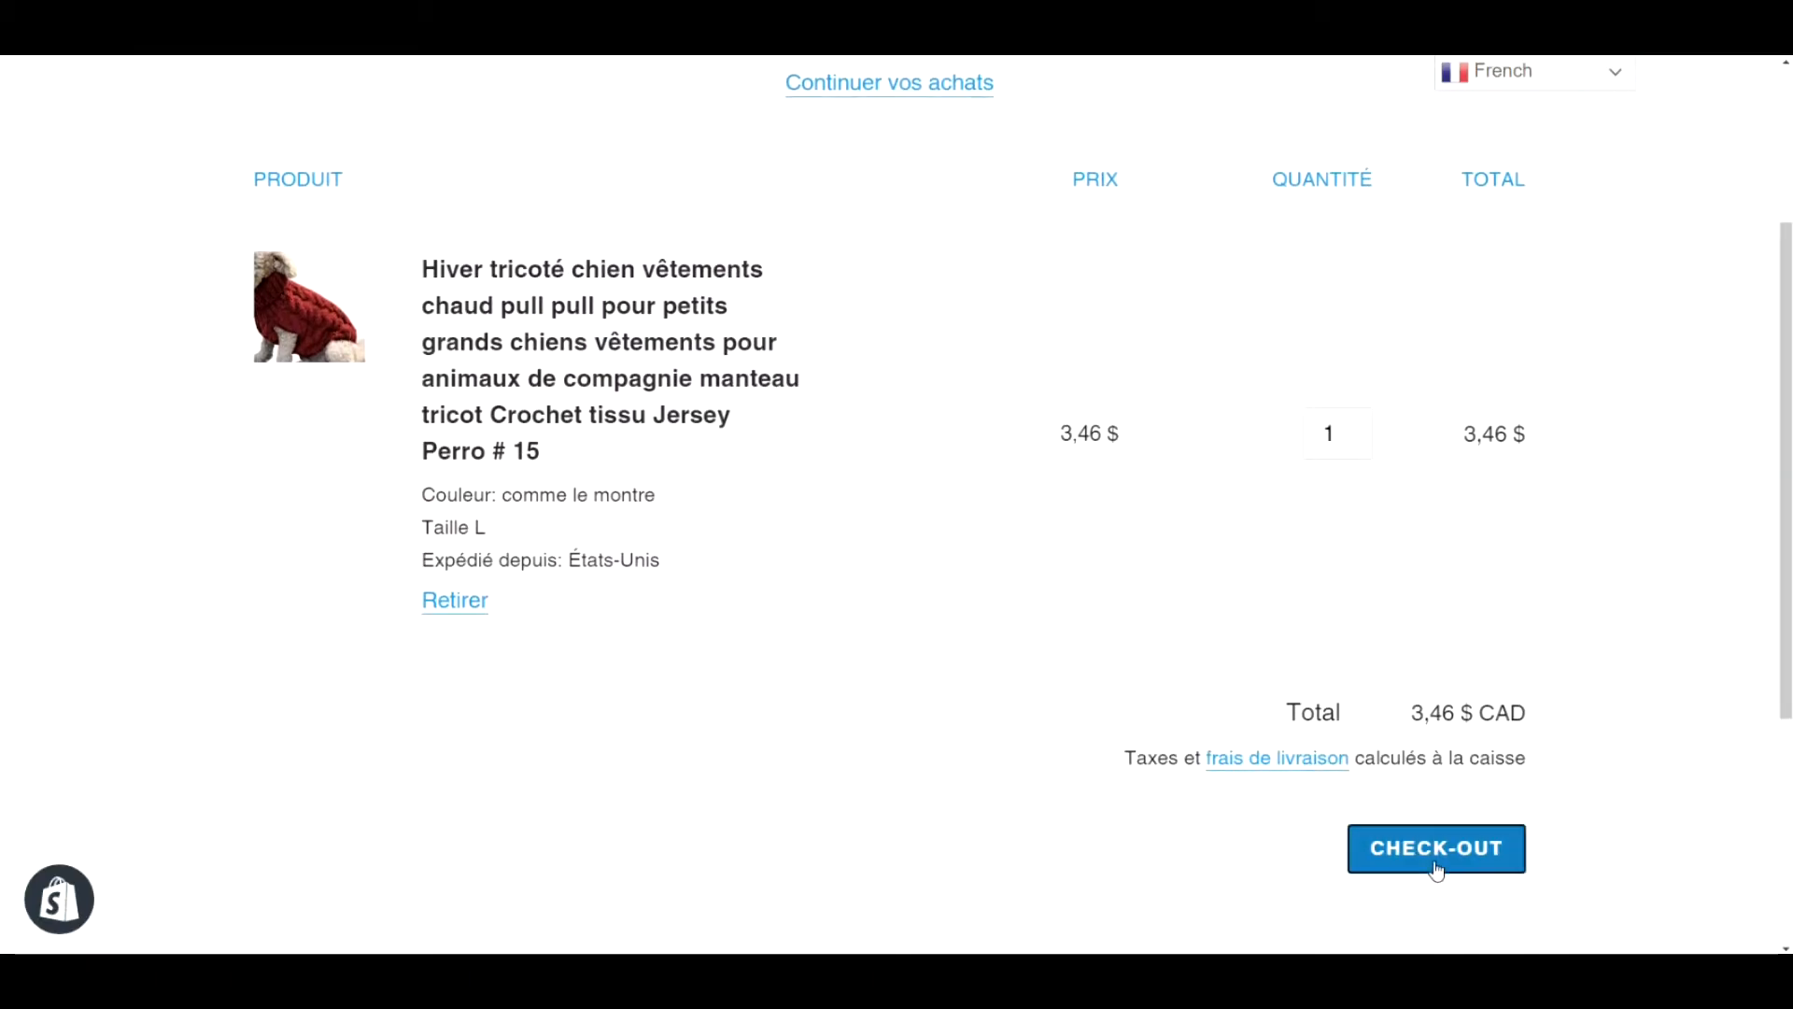
- Start checkout, view the installed GTranslate app, and change the storefront language again
click(1436, 847)
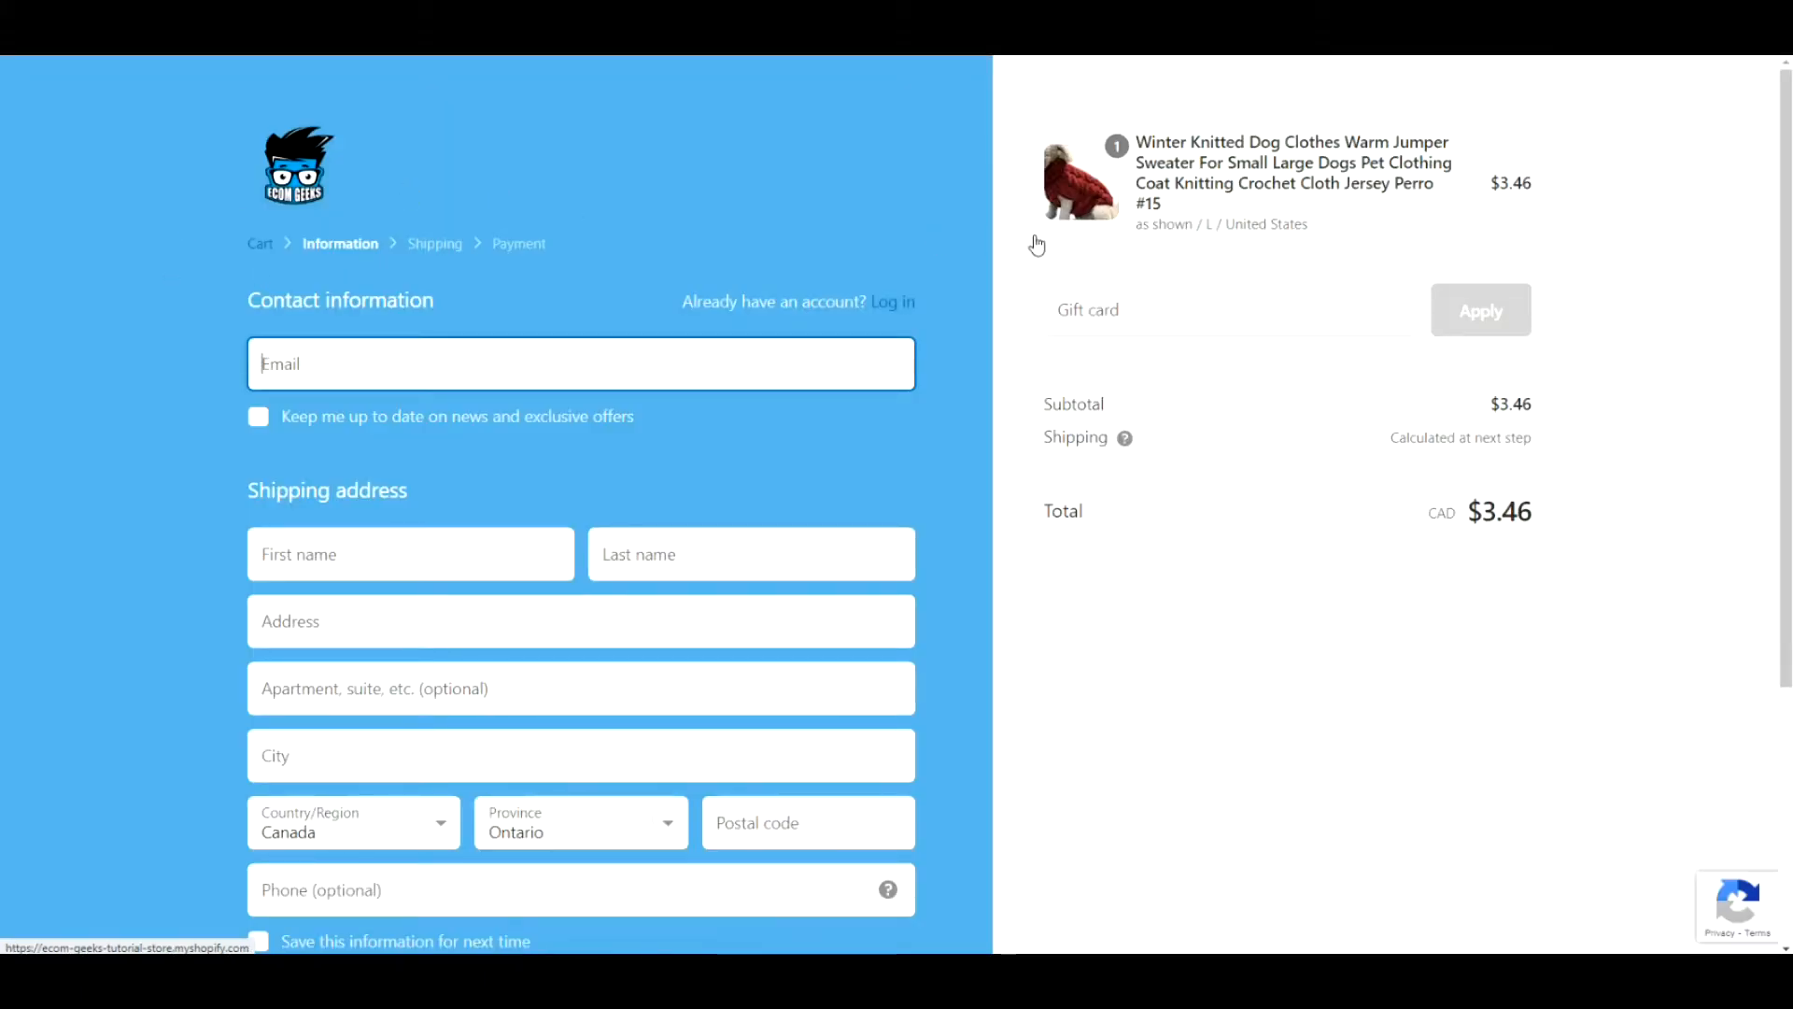
mouse_move(975, 621)
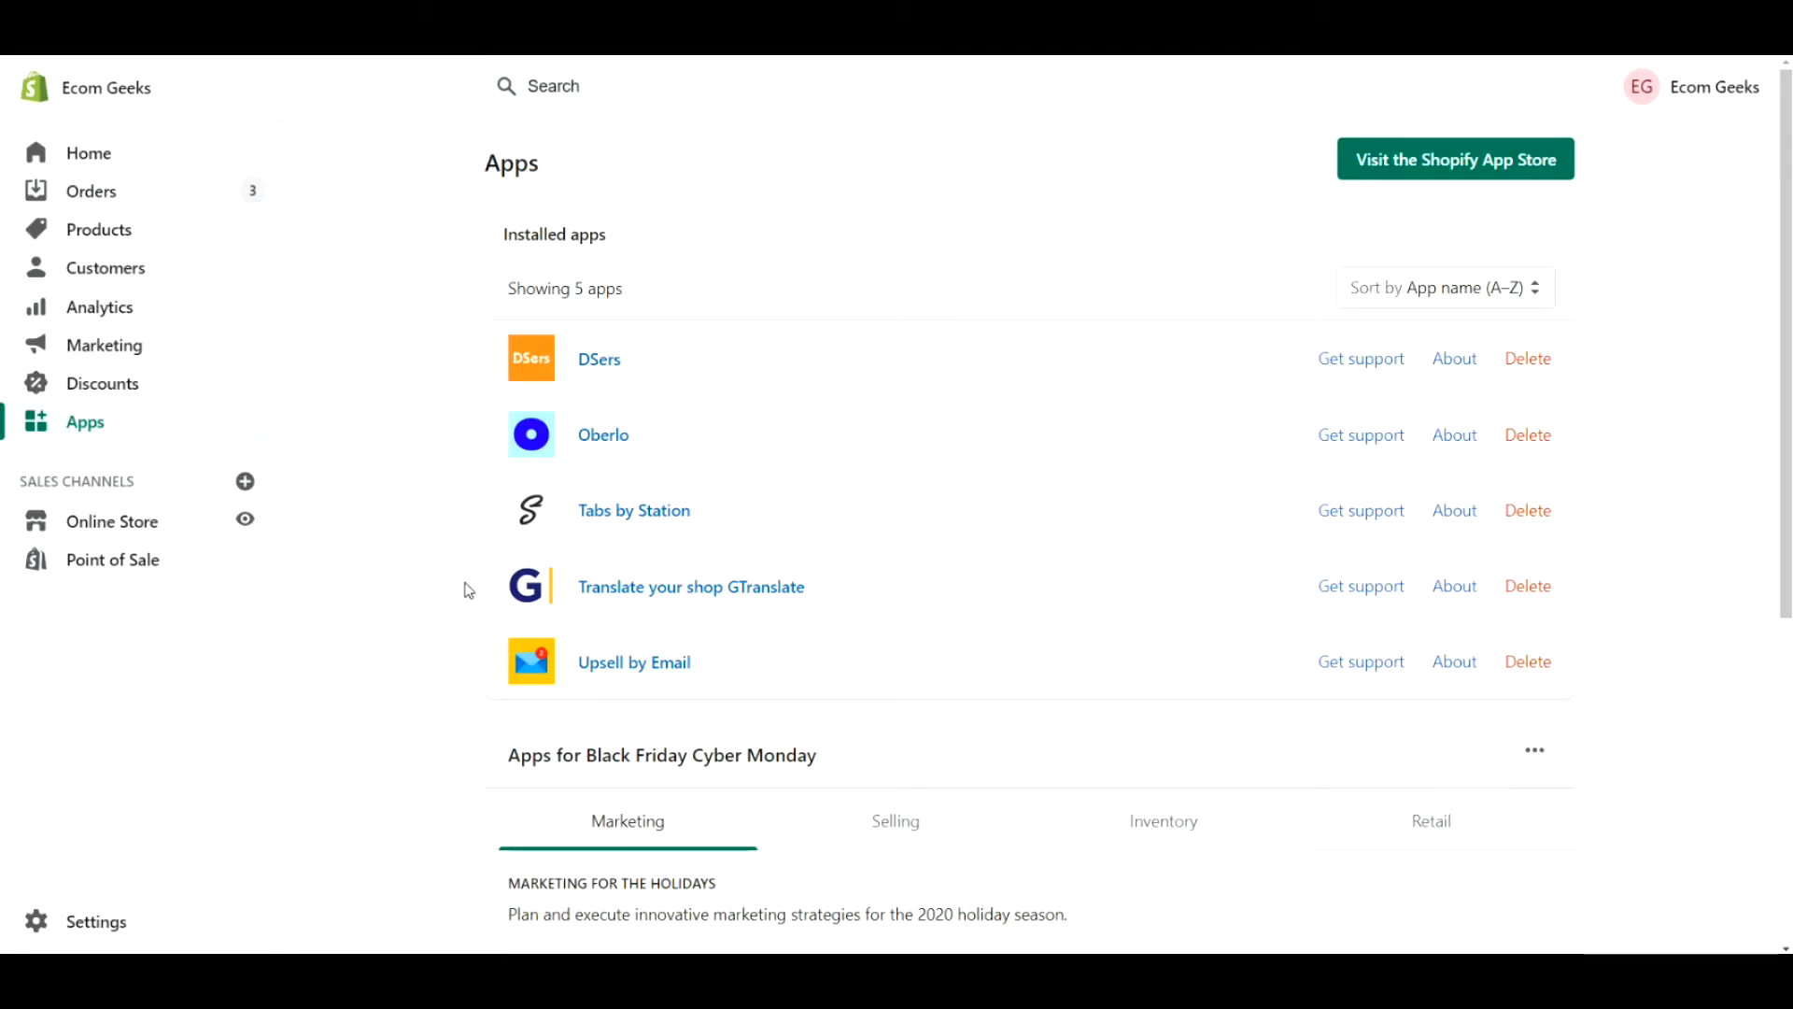
mouse_move(859, 594)
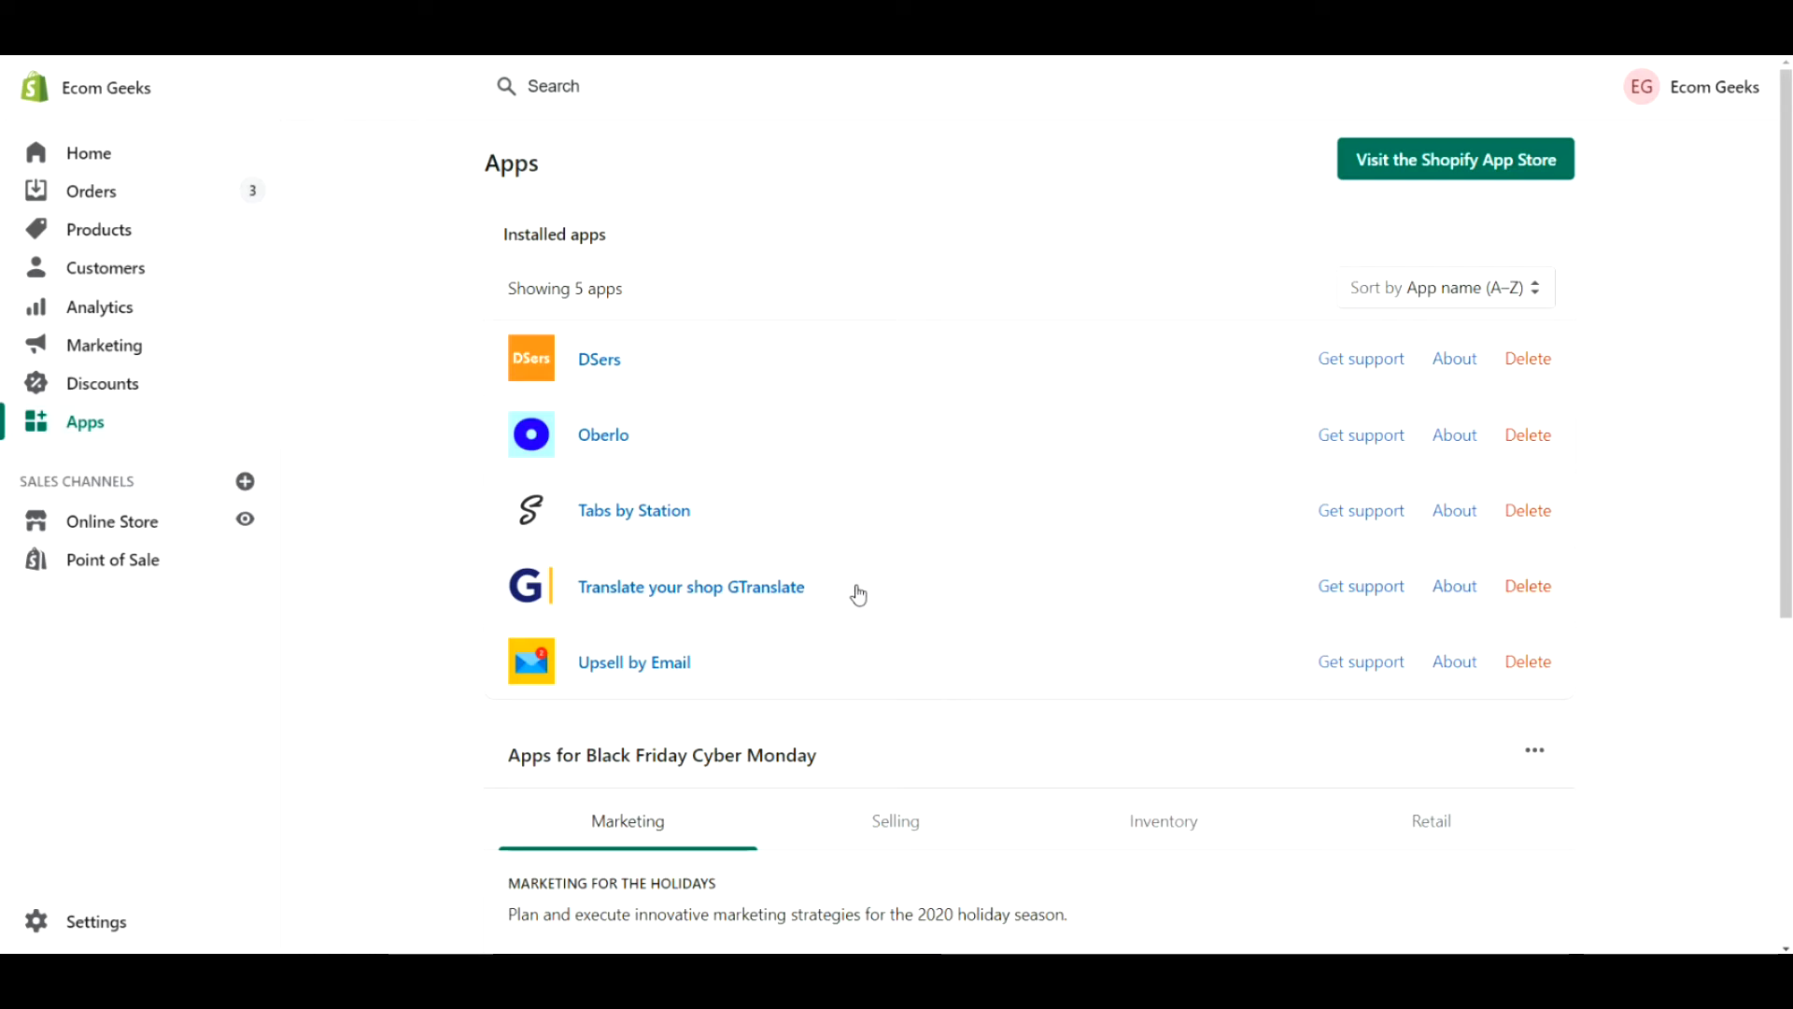
mouse_move(826, 595)
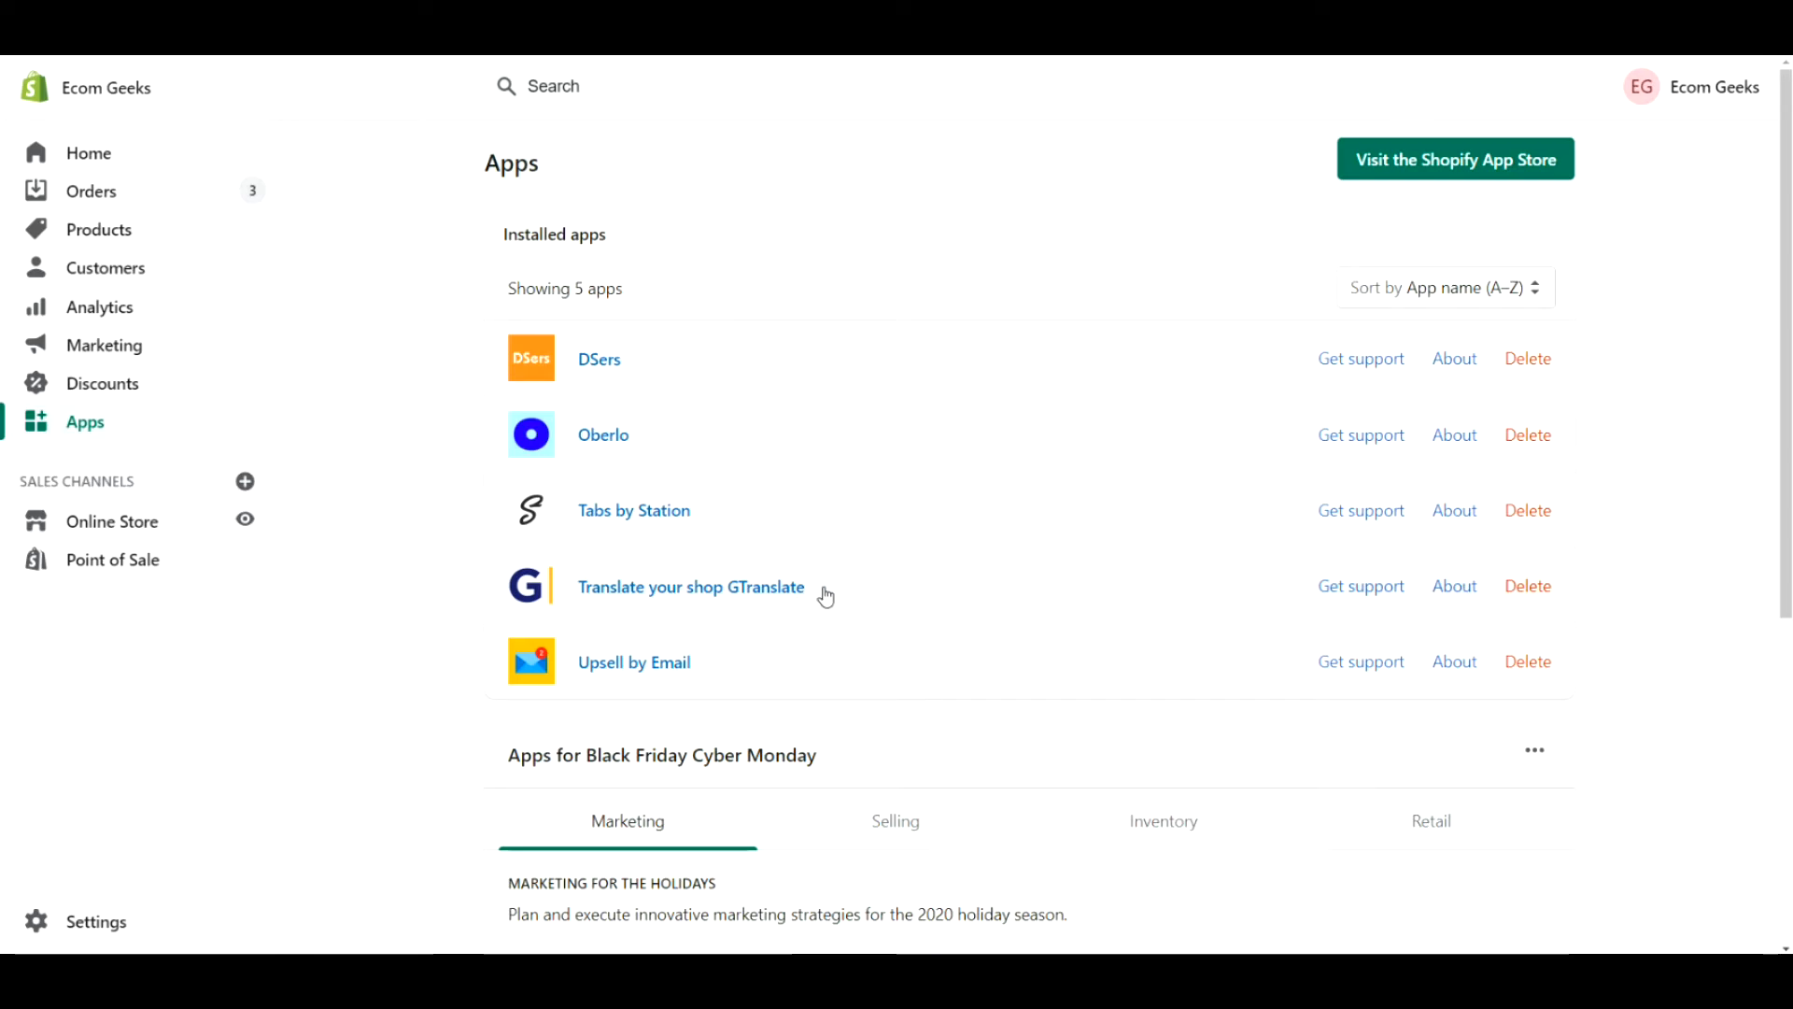
click(691, 587)
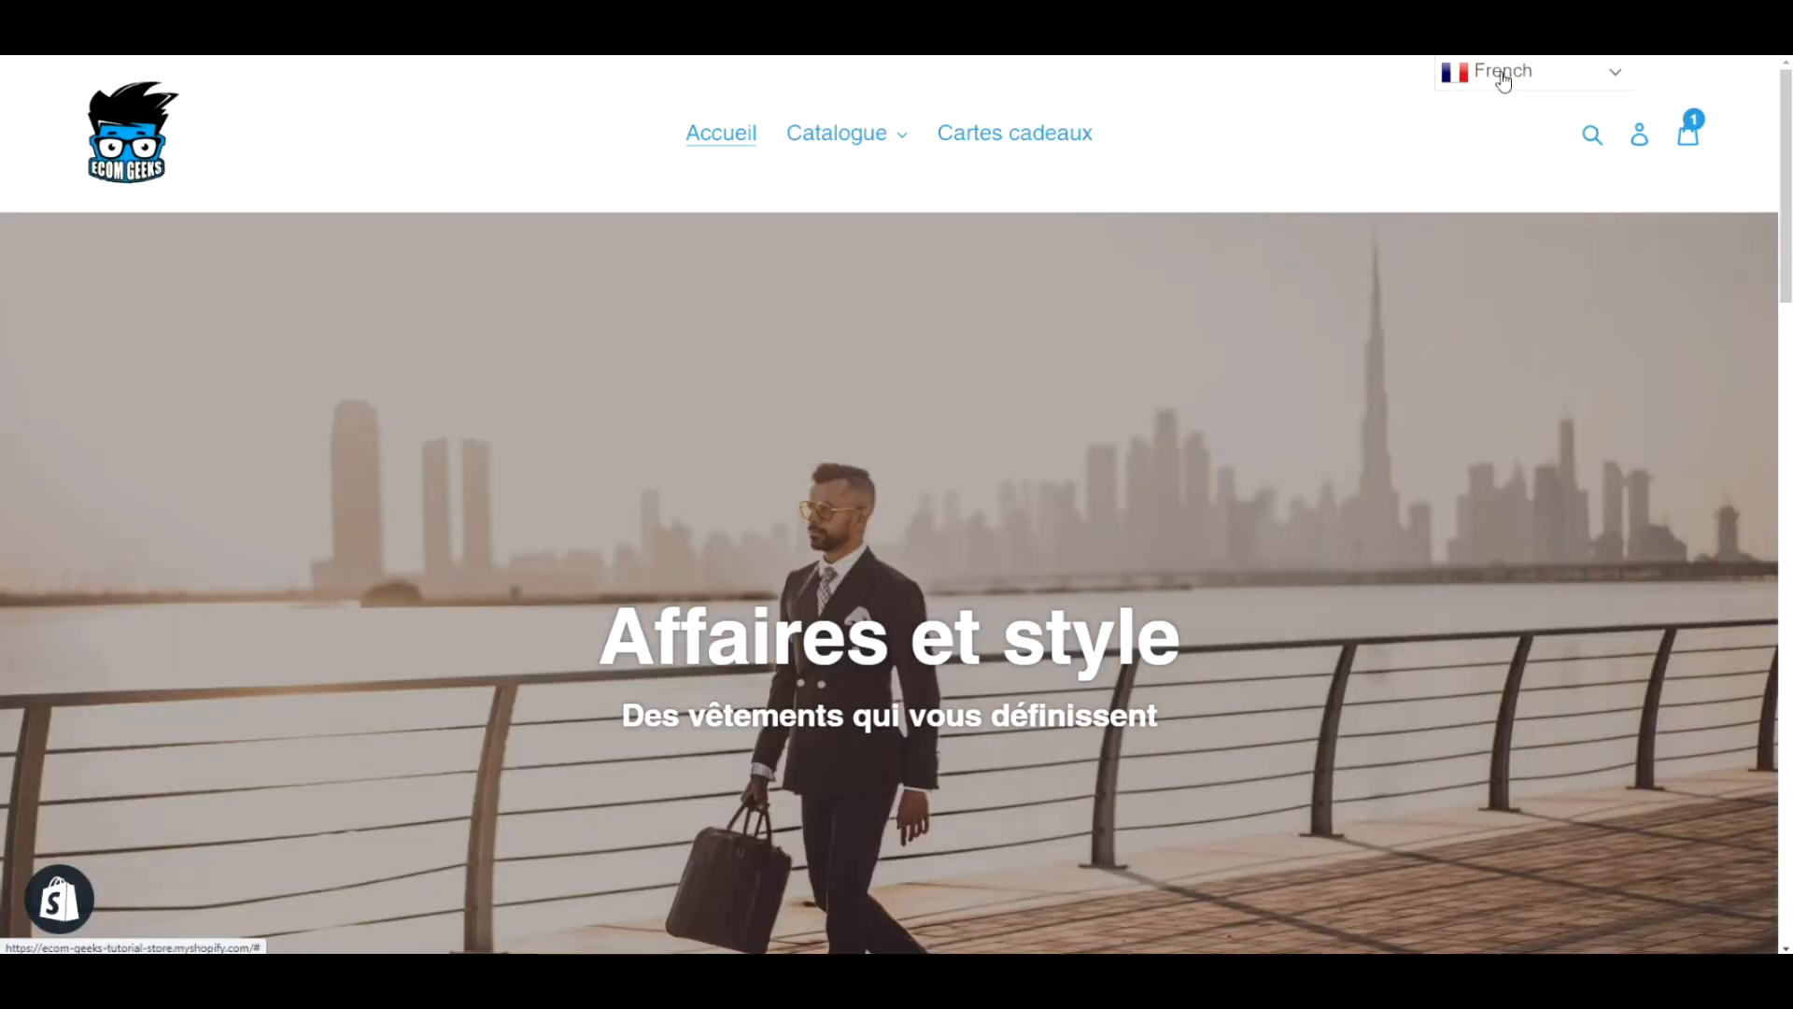
click(1532, 71)
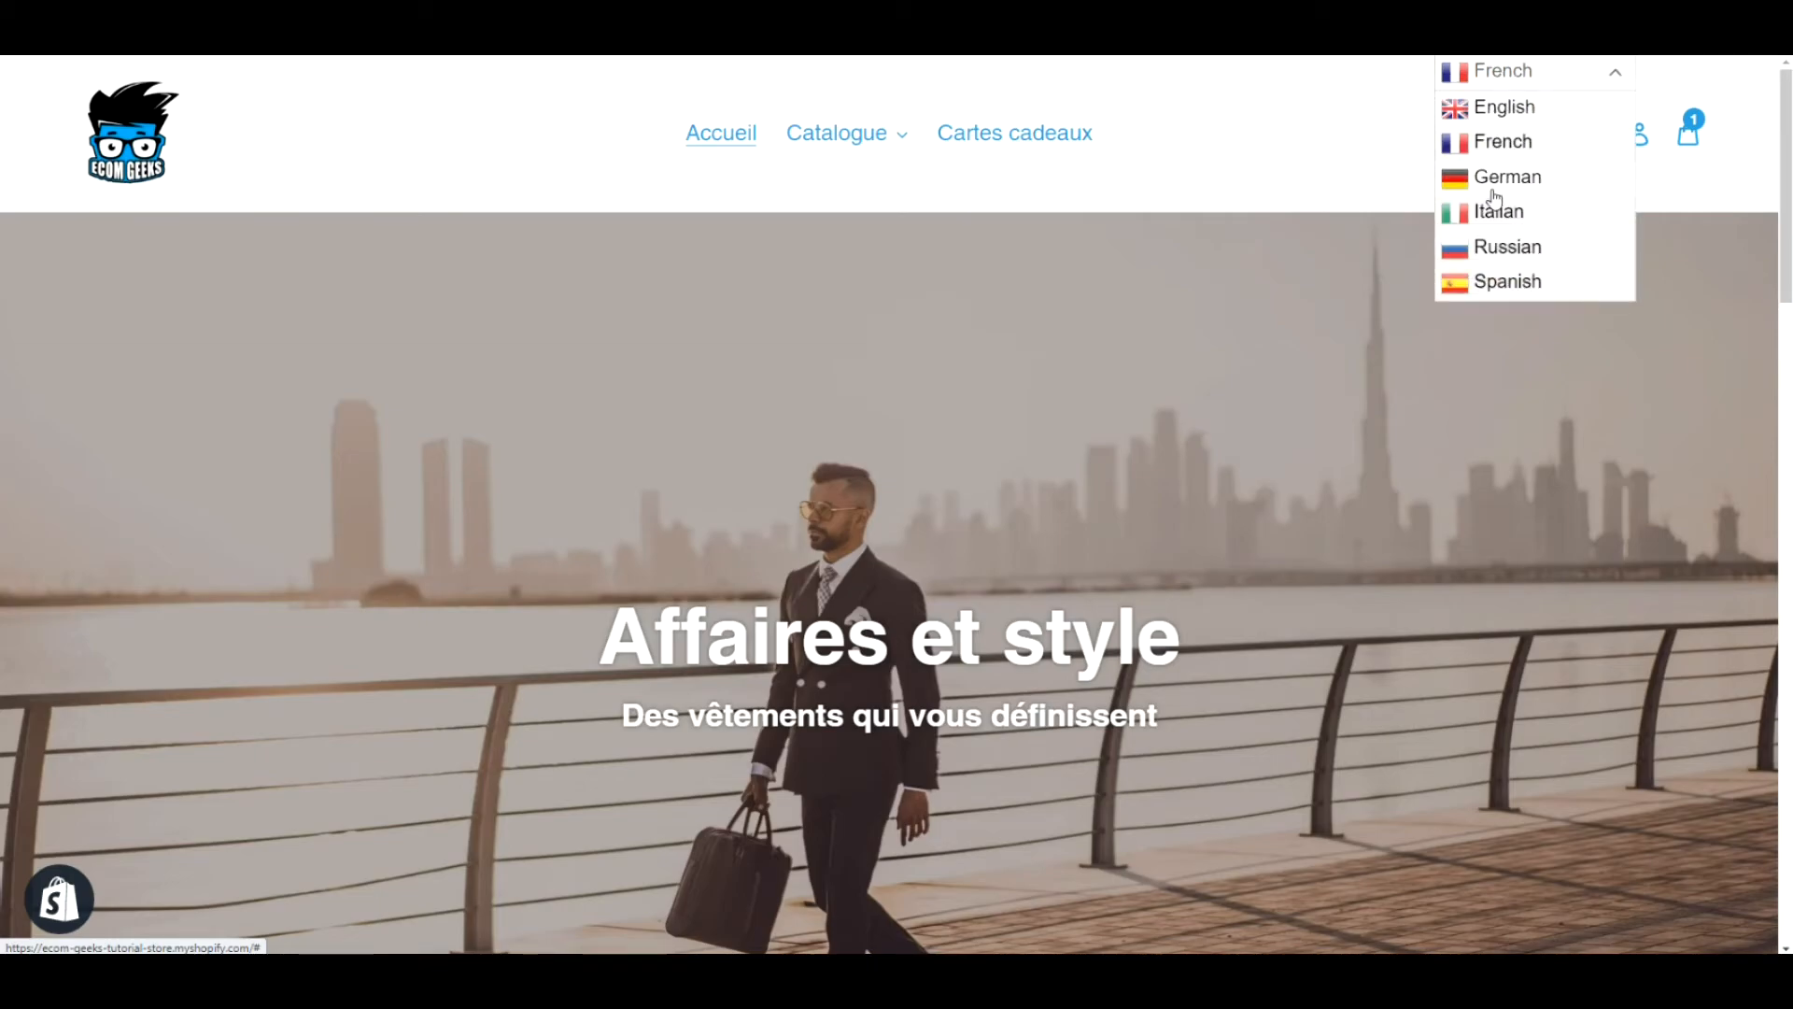
click(1496, 212)
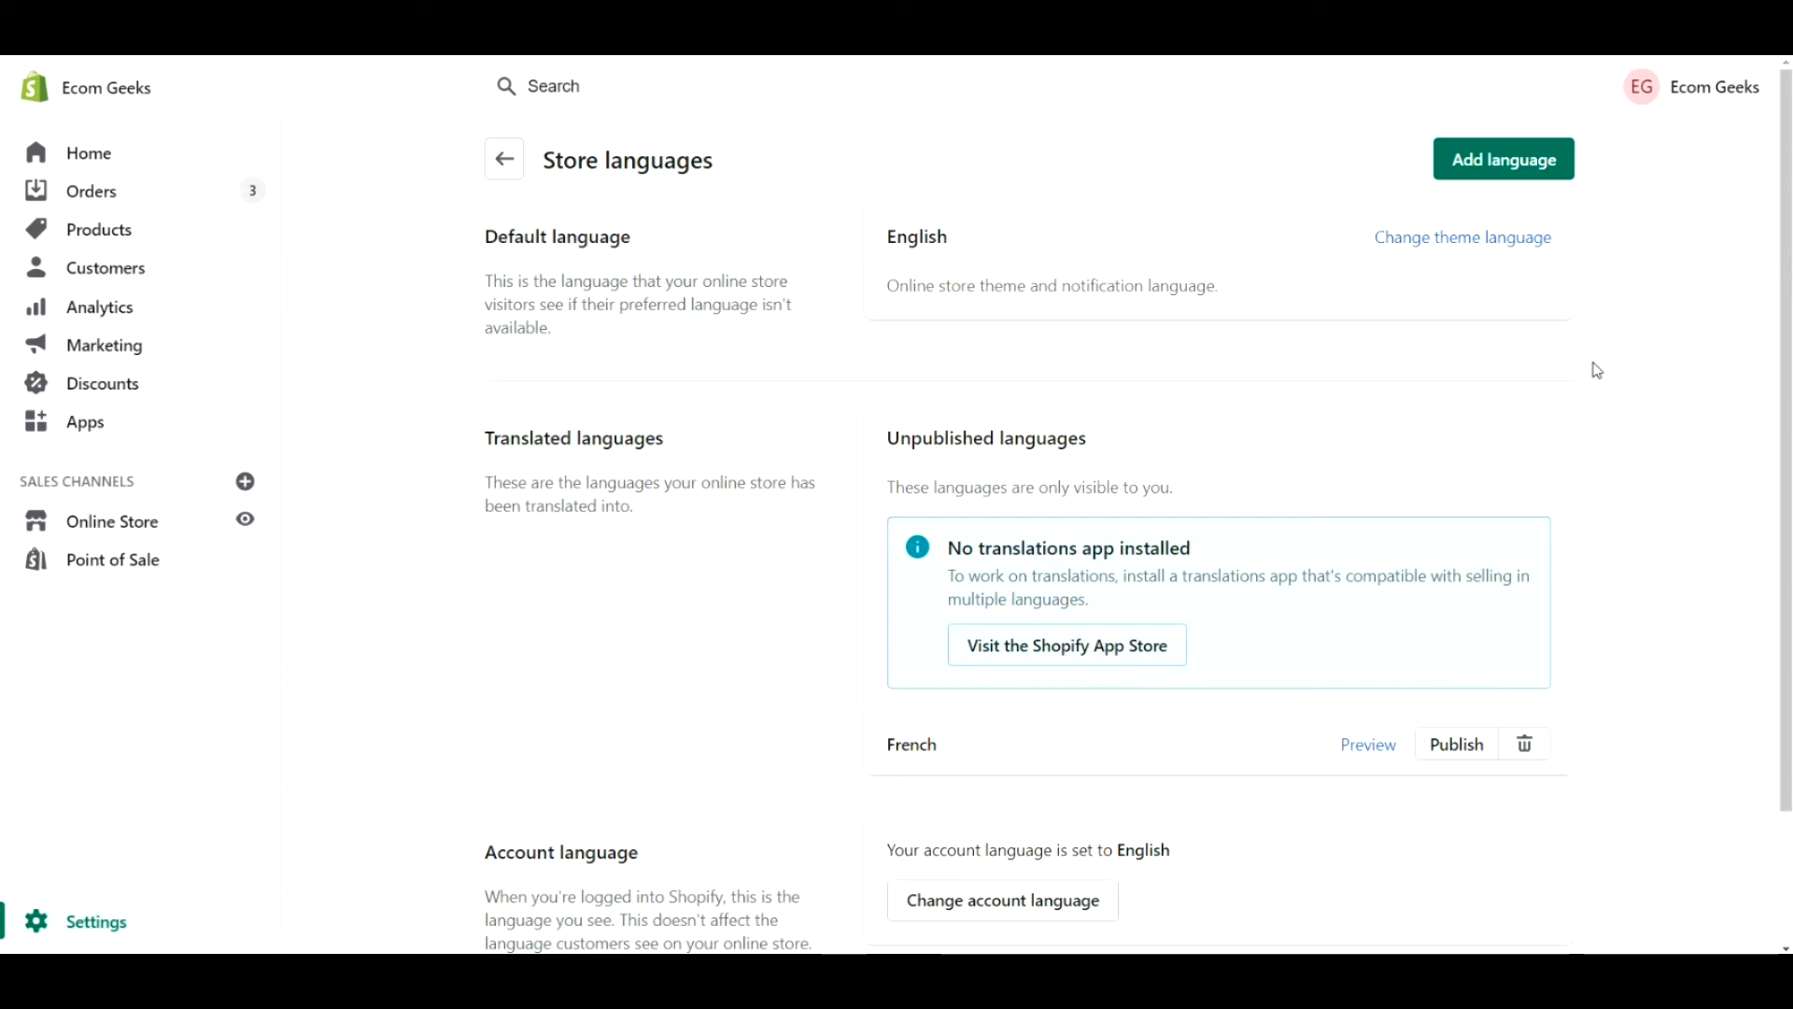
- Scroll the Store languages page down to the unpublished French entry
scroll(down, 3)
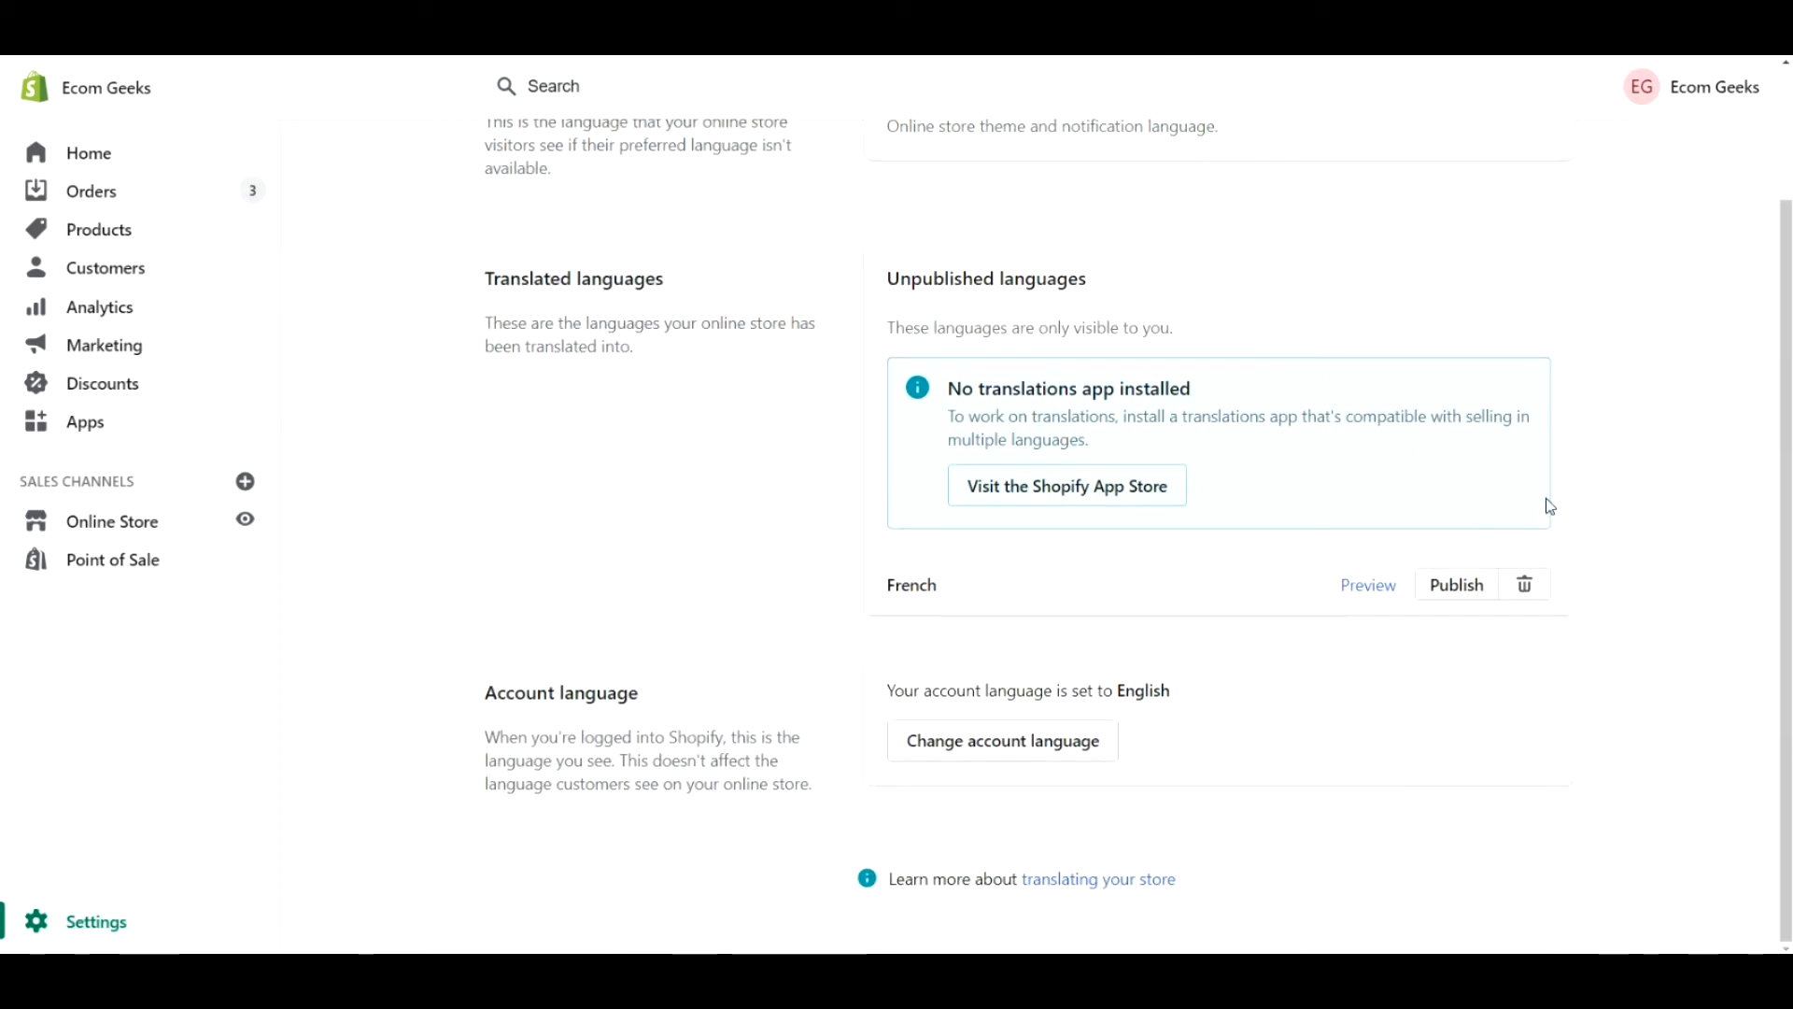
mouse_move(1565, 505)
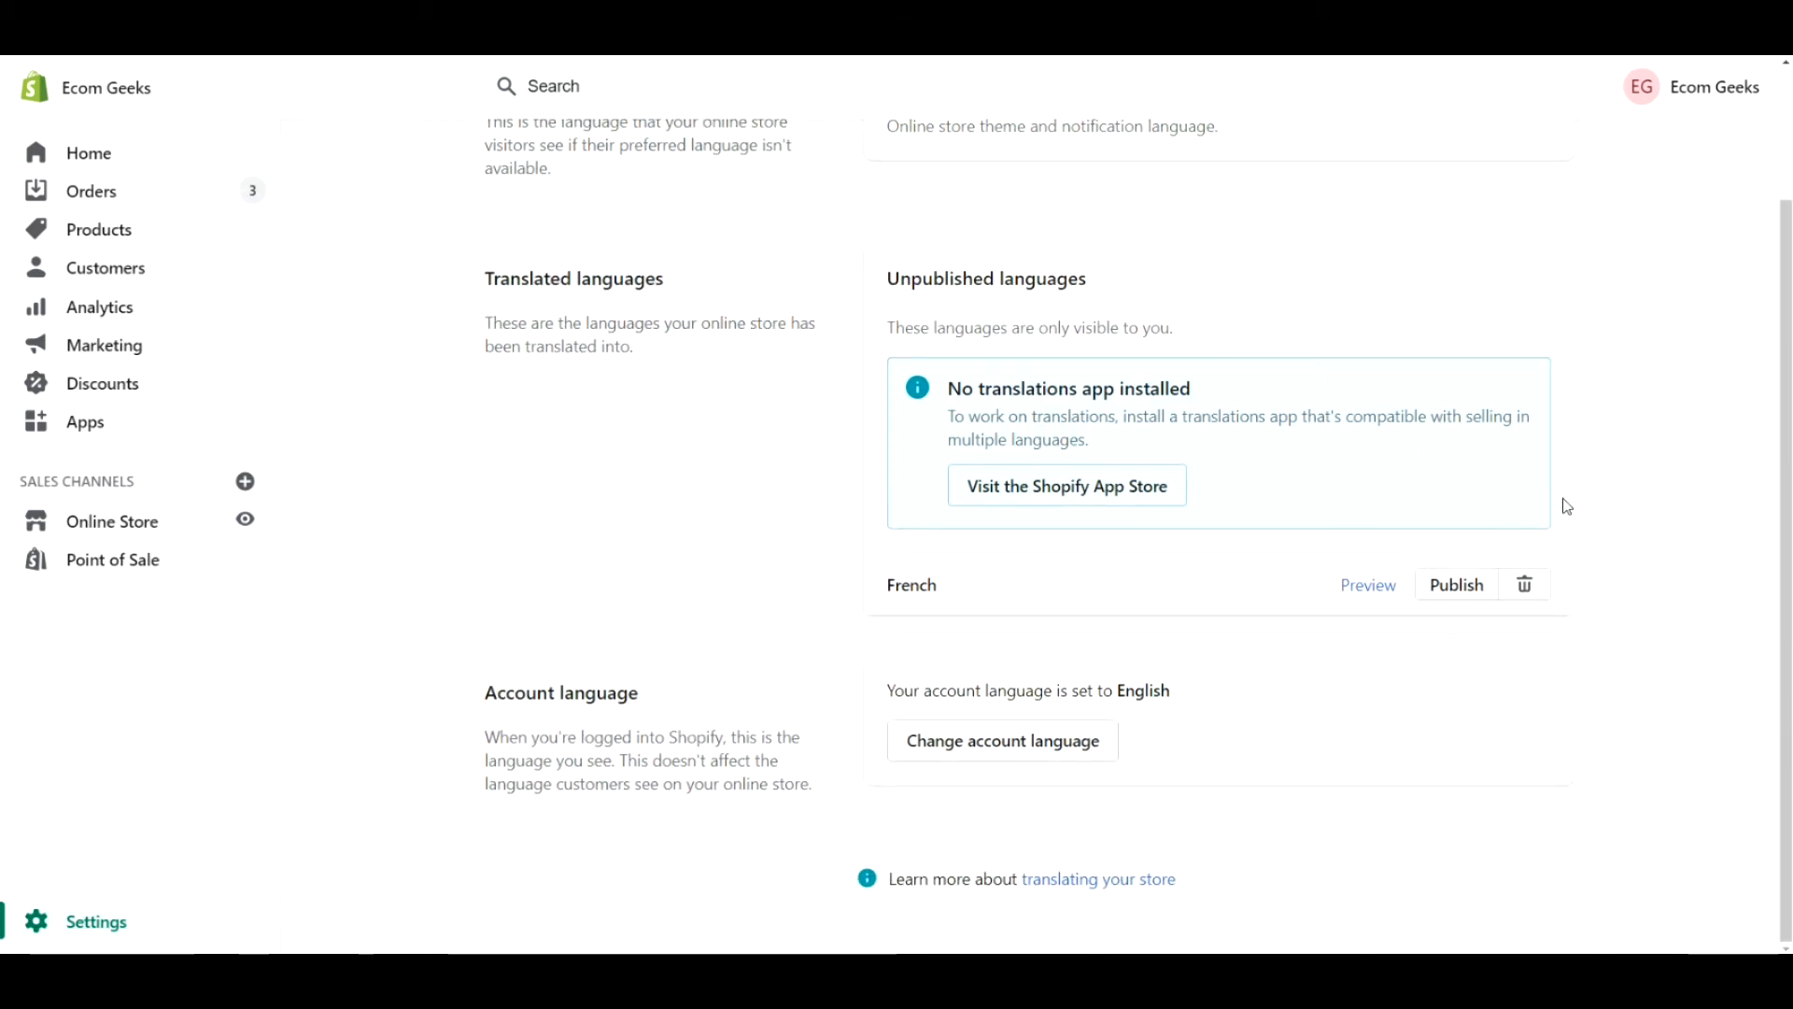